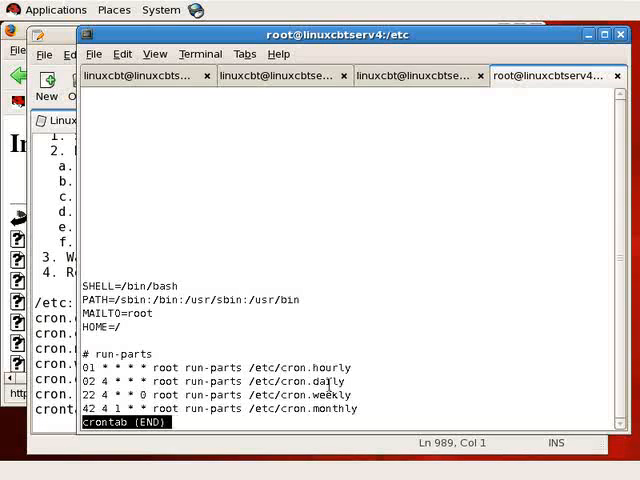
pyautogui.moveTo(180, 348)
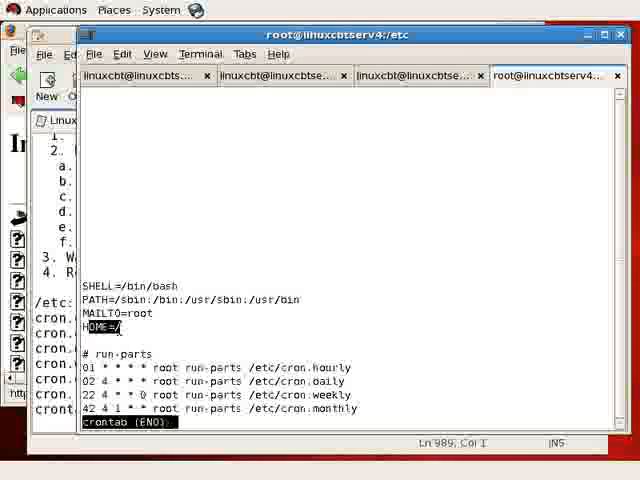
pyautogui.moveTo(218, 368)
pyautogui.write('Note: ')
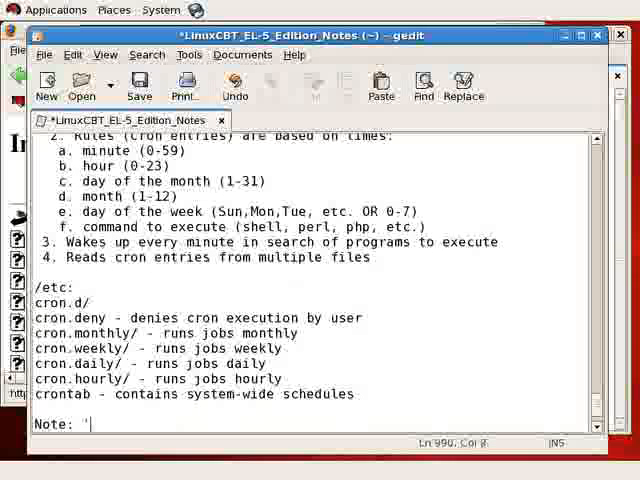
# Note that a '*' wildcard in a time column means to run for all values
pyautogui.write("'*' wild")
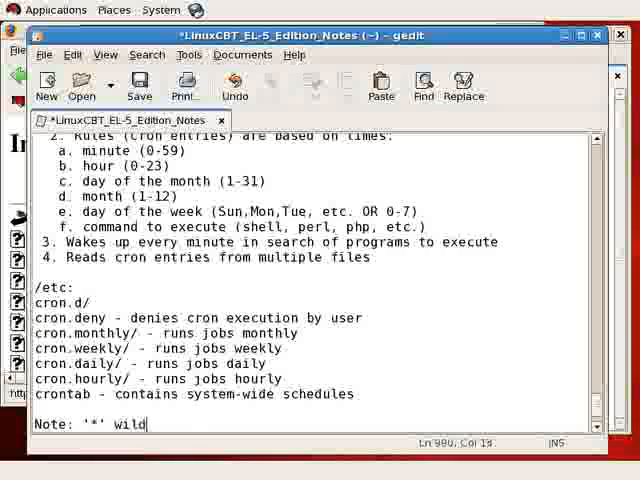
pyautogui.write('card in a')
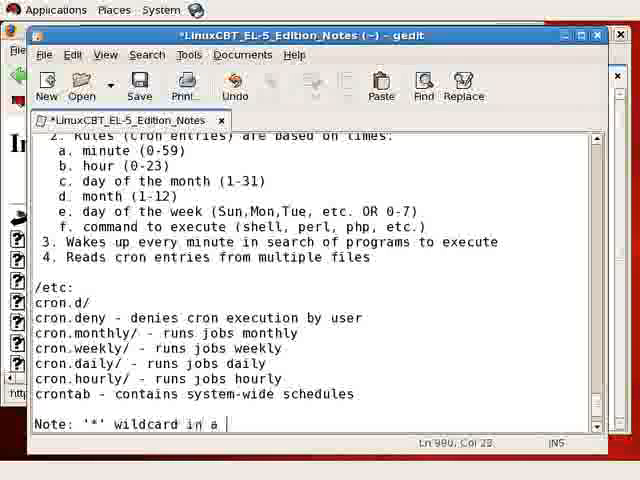
pyautogui.write('colum')
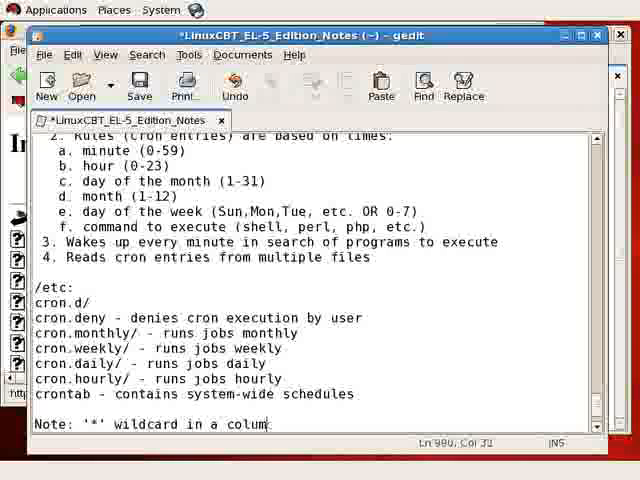
pyautogui.write('time')
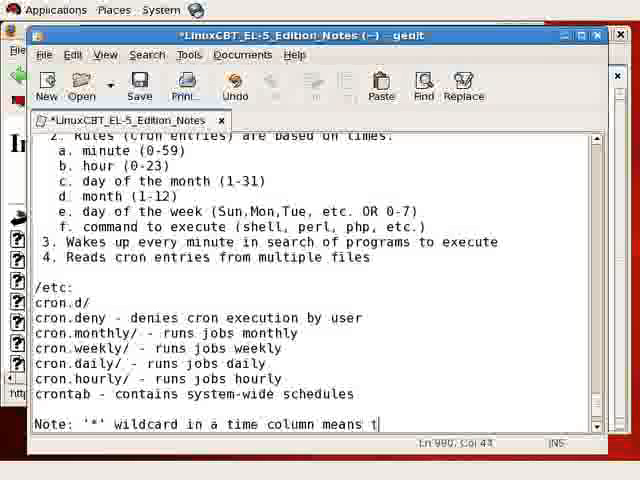
pyautogui.write('o run for all values')
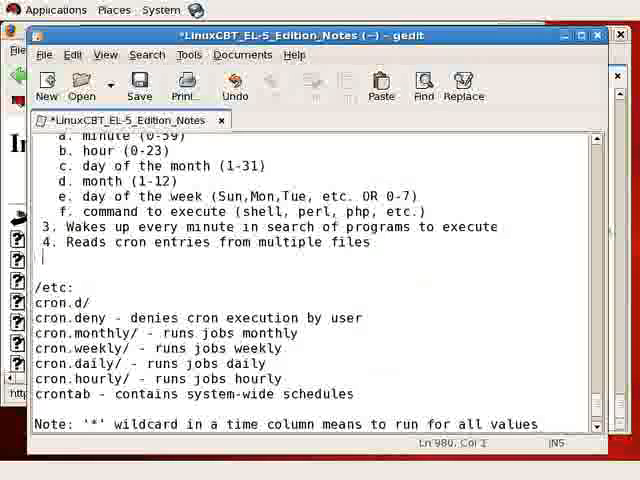
# Add item 5 'Maintains per-user and system-wide schedules (/etc/crontab)' and save the notes
pyautogui.write('5. Maintains')
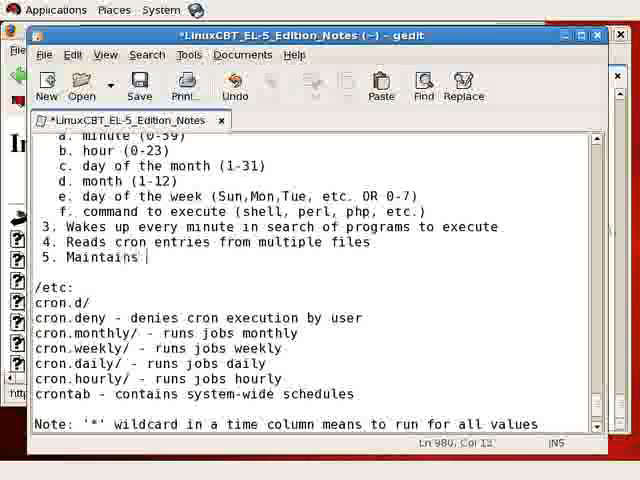
pyautogui.write('per-user and sy')
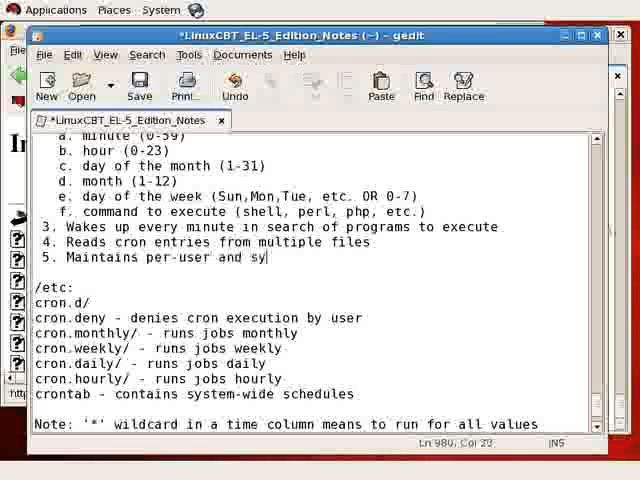
pyautogui.write('stem-wide sch')
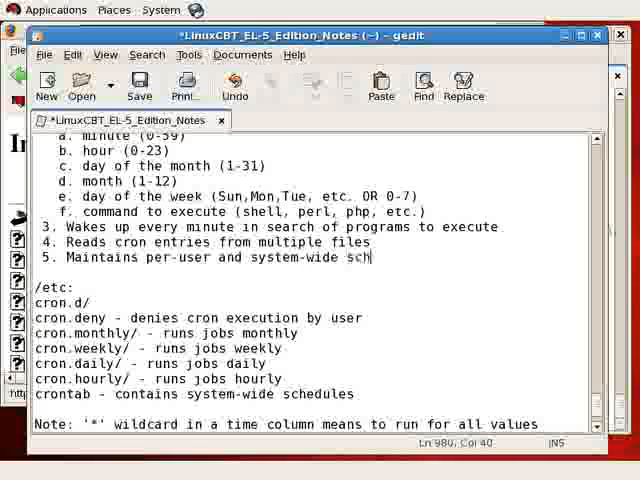
pyautogui.write('edules')
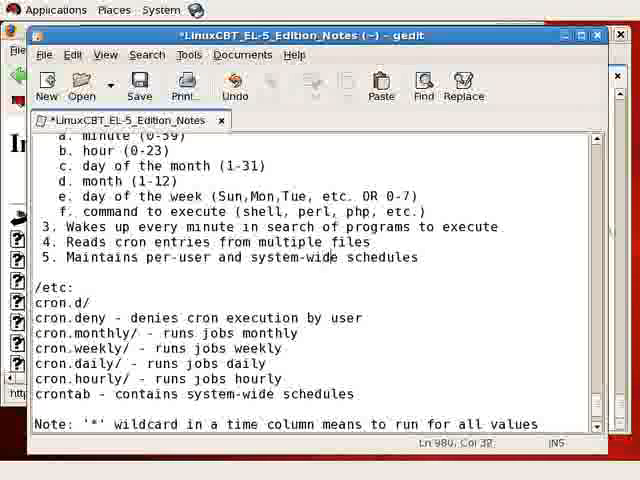
pyautogui.write('(/etc/crontab')
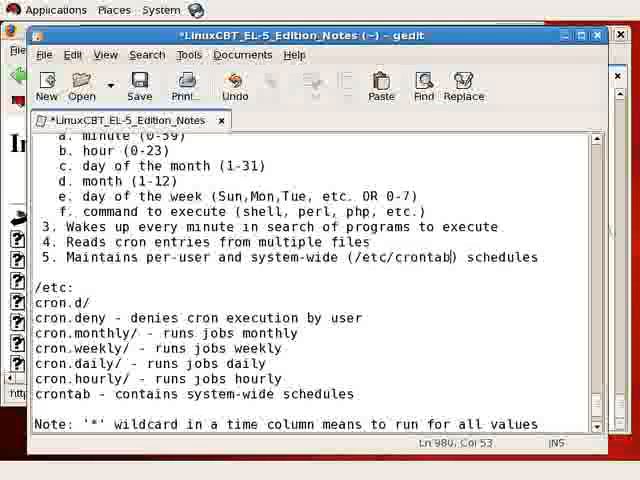
pyautogui.click(170, 256)
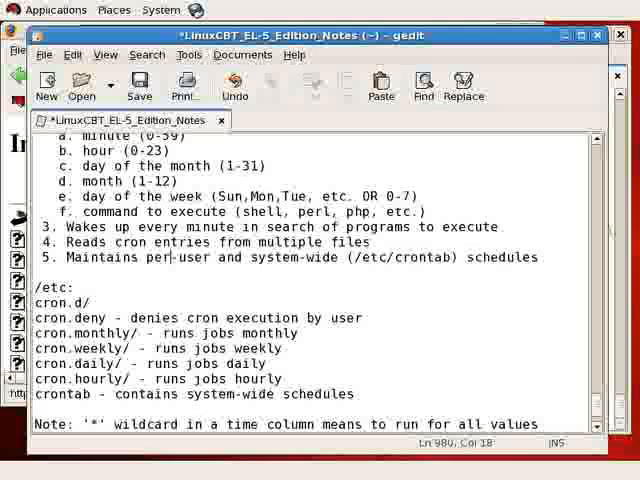
pyautogui.click(140, 84)
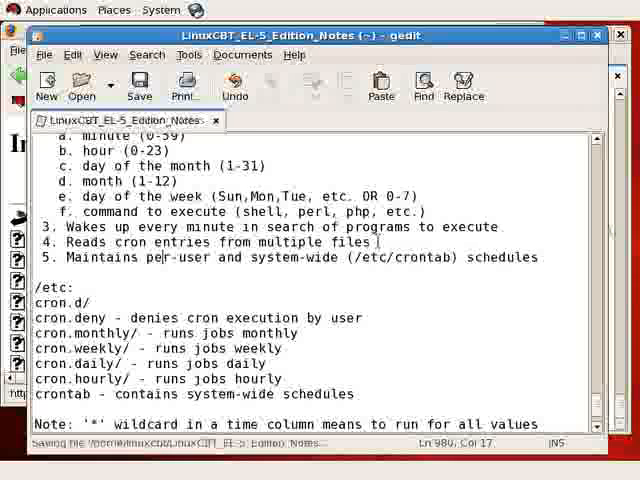
# Start a 'Per-user Crontabs:' section noting they are stored in /var/spool/crontabs
pyautogui.scroll(-3)
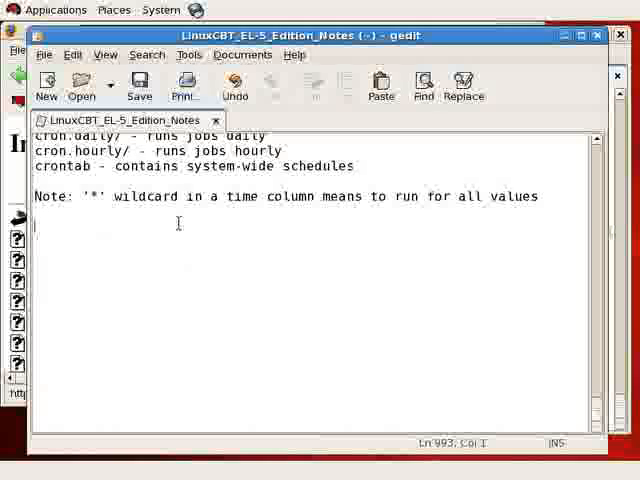
pyautogui.write('Per-user')
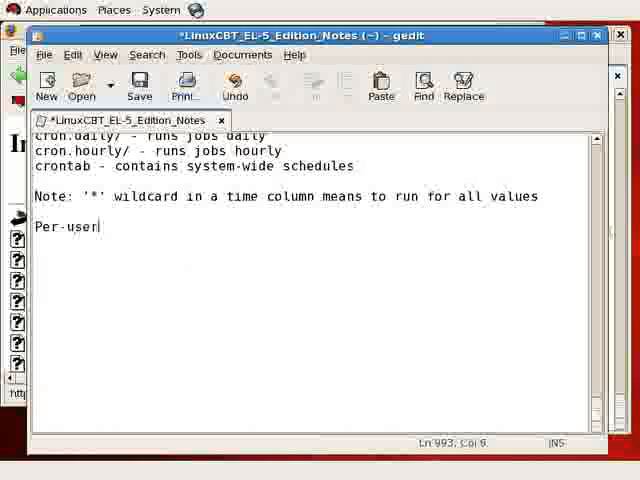
pyautogui.write('Cront')
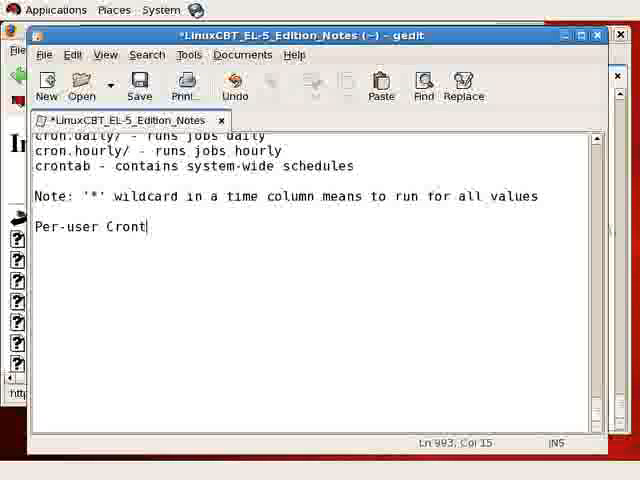
pyautogui.write('abs:')
pyautogui.write('Stored')
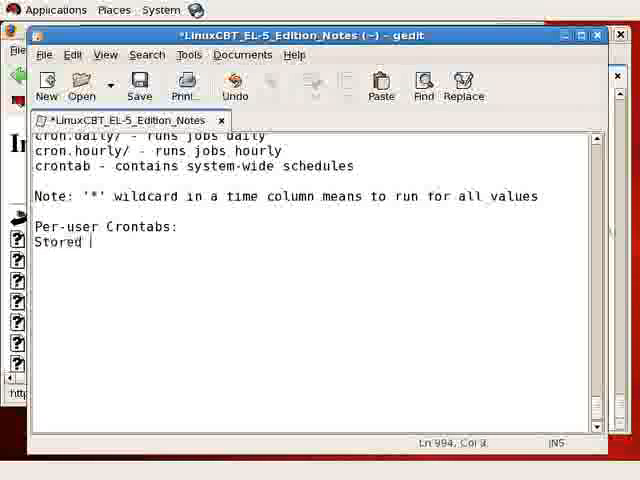
pyautogui.write('in: /var/spo')
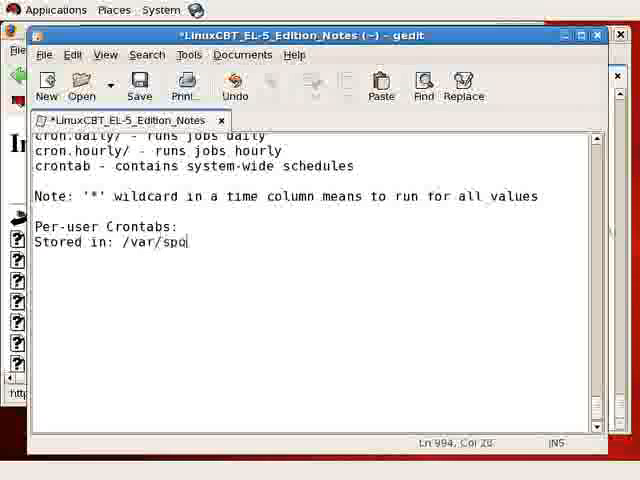
pyautogui.write('ol/crontab')
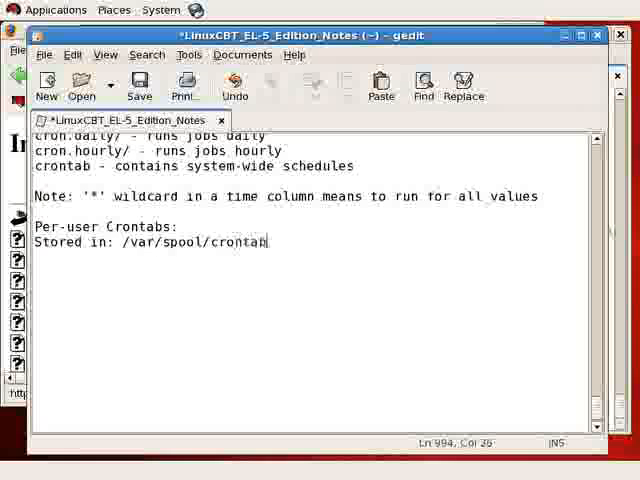
pyautogui.write('s')
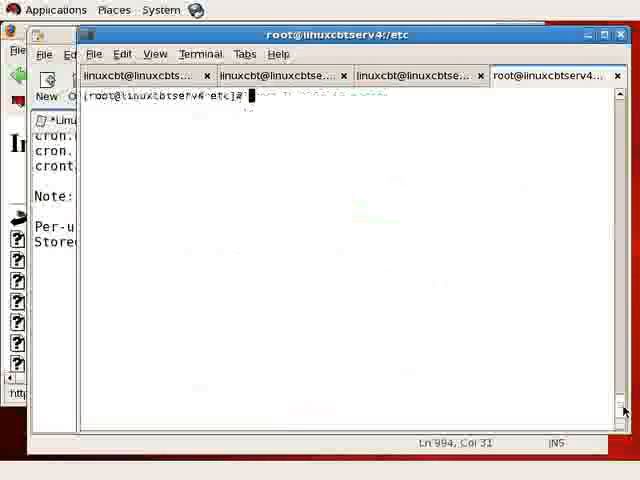
# List /var/spool with ls -ltr to see its contents by modification time
pyautogui.write('ls -ltr /var/spool')
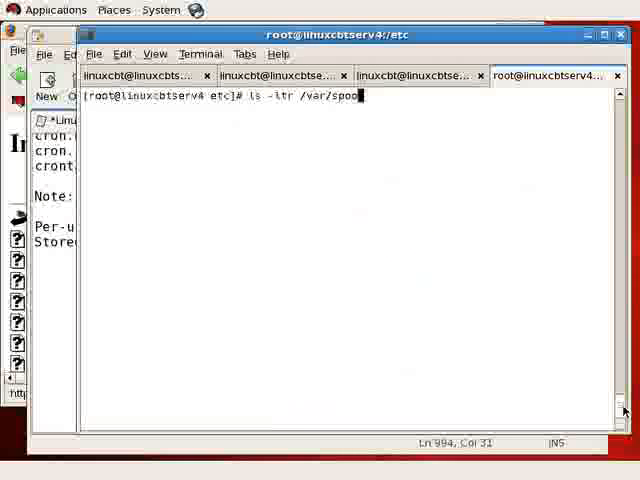
pyautogui.press('Return')
pyautogui.write('1. Cre')
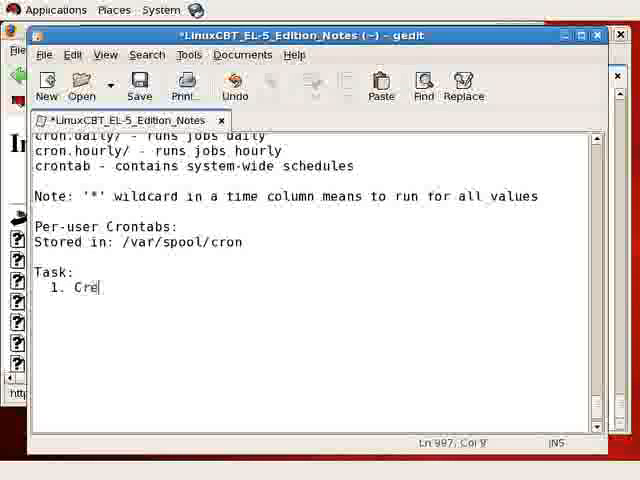
# Write task item 1: create a cron entry for the user student1
pyautogui.write('ate a cron')
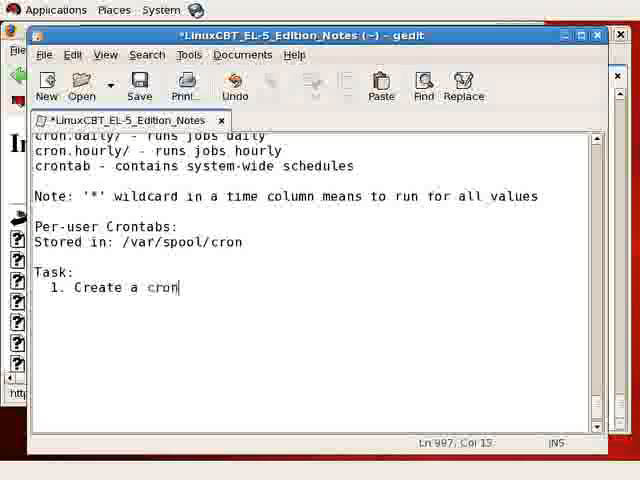
pyautogui.write('entry fo')
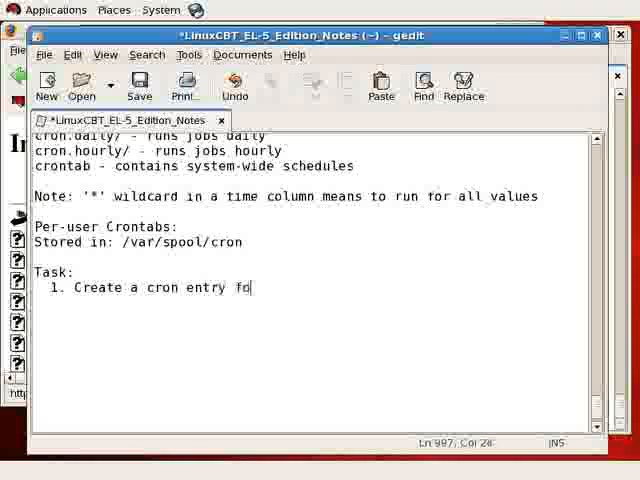
pyautogui.write("r the user 'student")
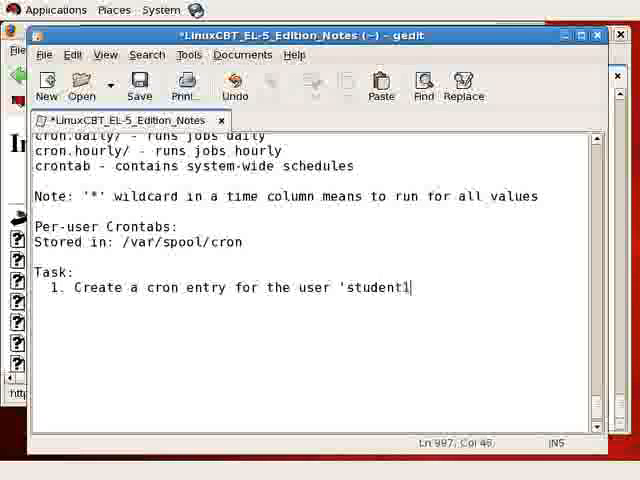
pyautogui.write('1')
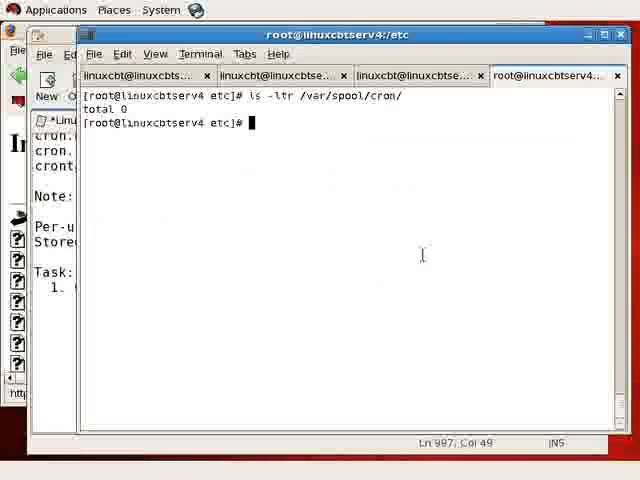
# Grep for student in /etc/passwd to confirm the student1 account exists
pyautogui.write('grep student')
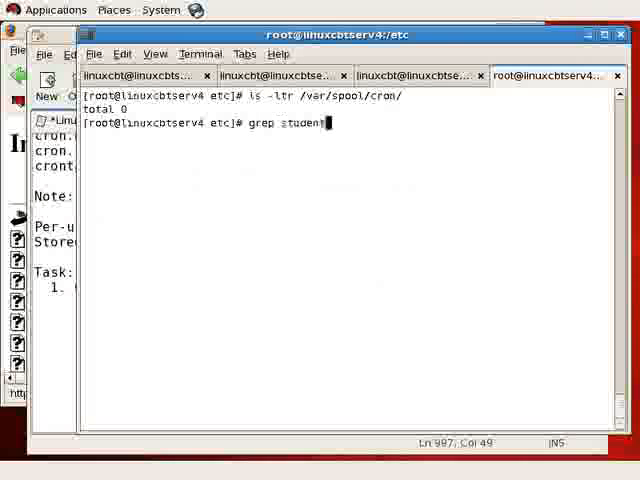
pyautogui.press('Return')
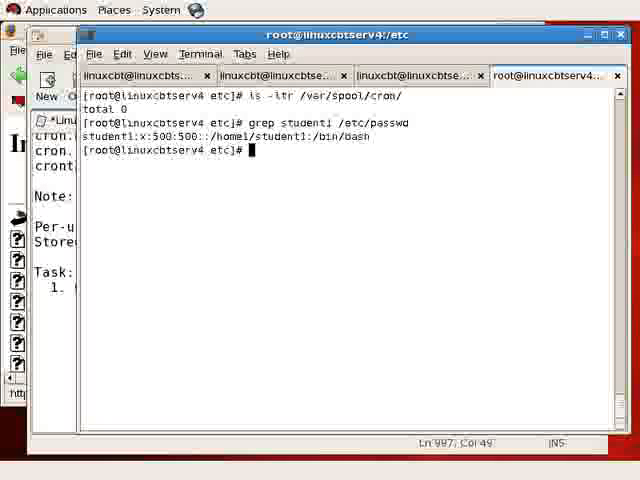
pyautogui.moveTo(372, 280)
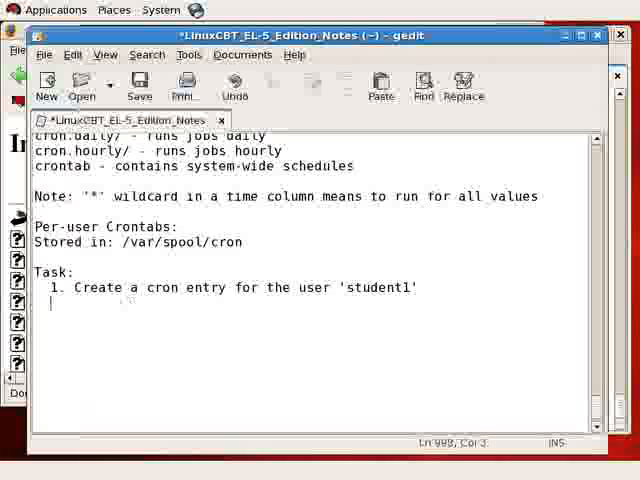
# Add sub-step 'a. su student1' and begin 'b.', then enter crontab -e in the student shell
pyautogui.write('a. su student1')
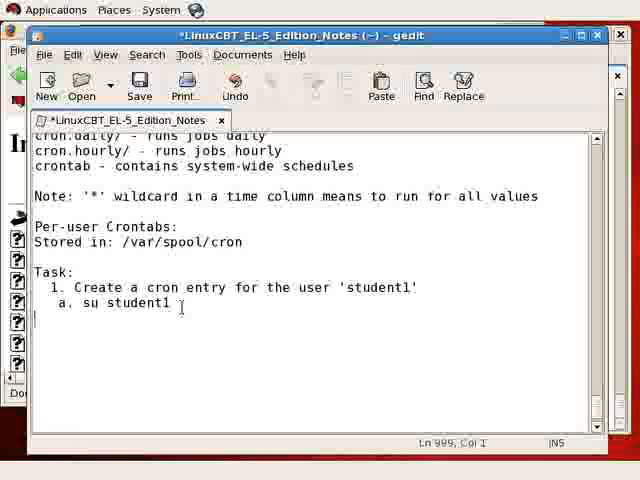
pyautogui.press('Return')
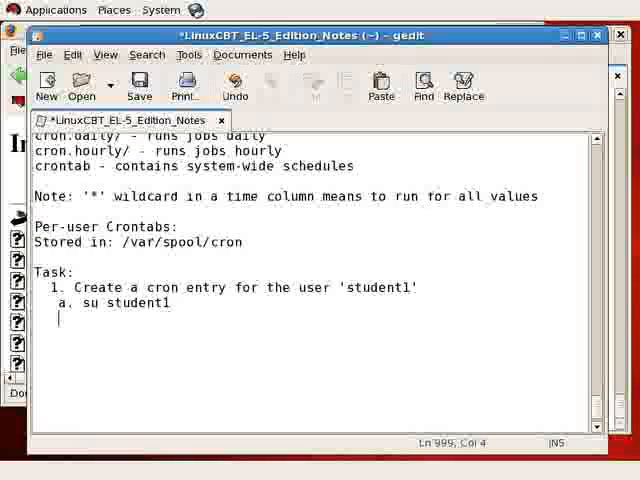
pyautogui.write('b.')
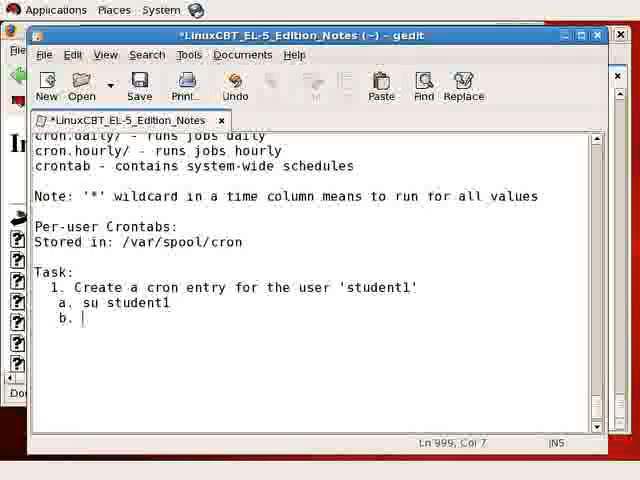
pyautogui.write('crontab -e')
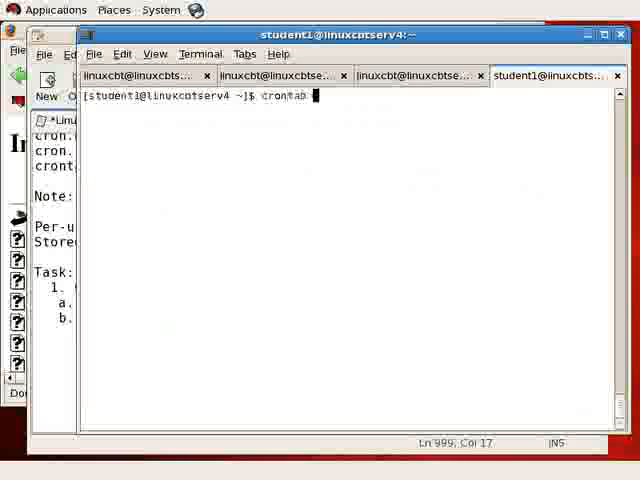
# Run crontab -e as student1, export EDITOR=nano, and reopen the crontab in nano
pyautogui.press('Return')
pyautogui.write('export $')
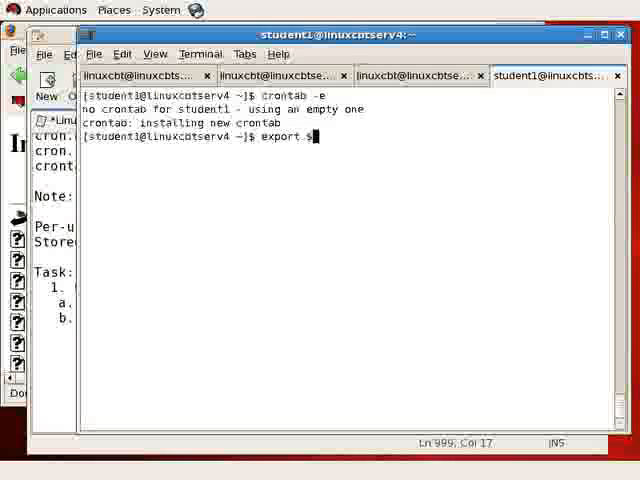
pyautogui.write('EDITOR=nano')
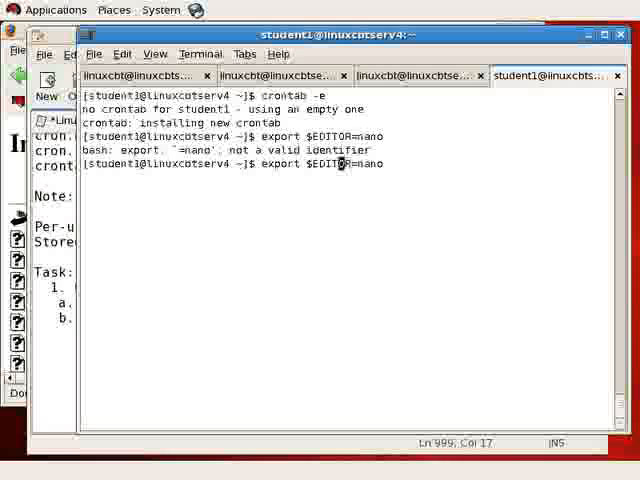
pyautogui.press('Return')
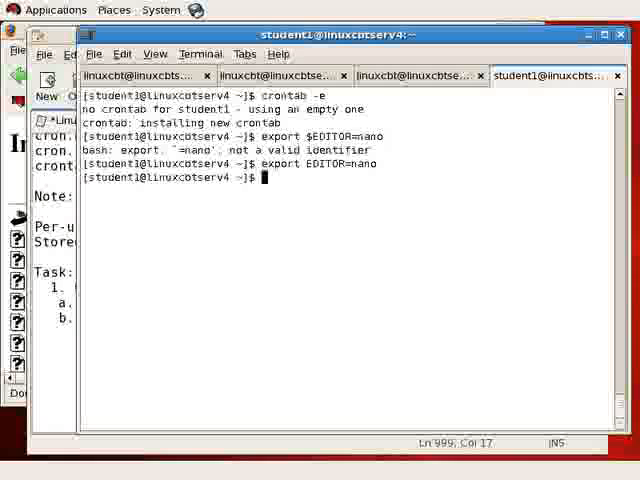
pyautogui.write('cront')
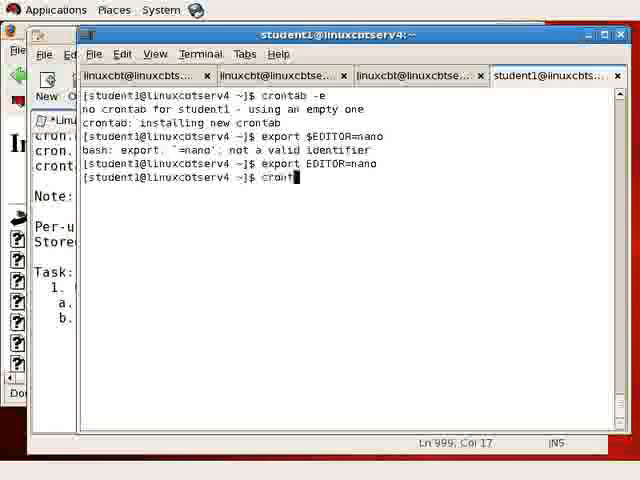
pyautogui.press('Return')
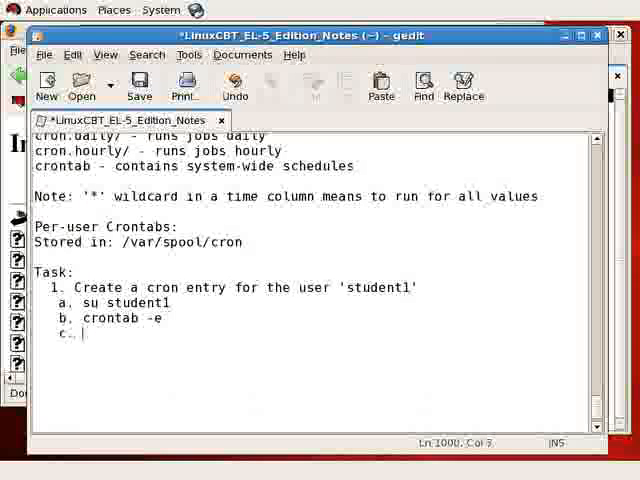
# Begin sub-step c text 'create an entry, minus th…' in the task list
pyautogui.write('create an e')
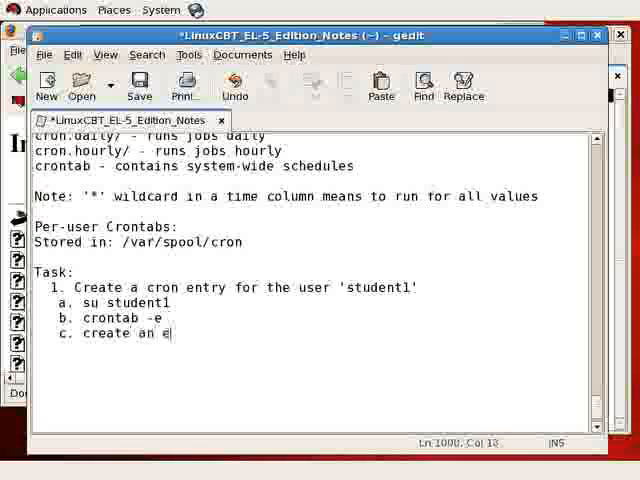
pyautogui.write('ntry, minus th')
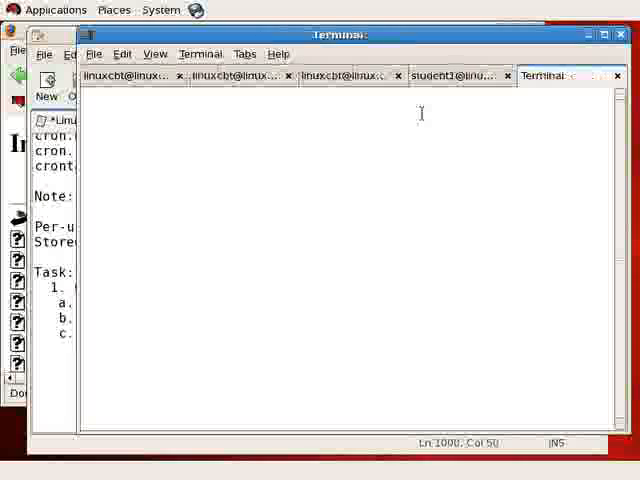
# In the new tab become student1, list the home directory, and check uptime
pyautogui.click(556, 76)
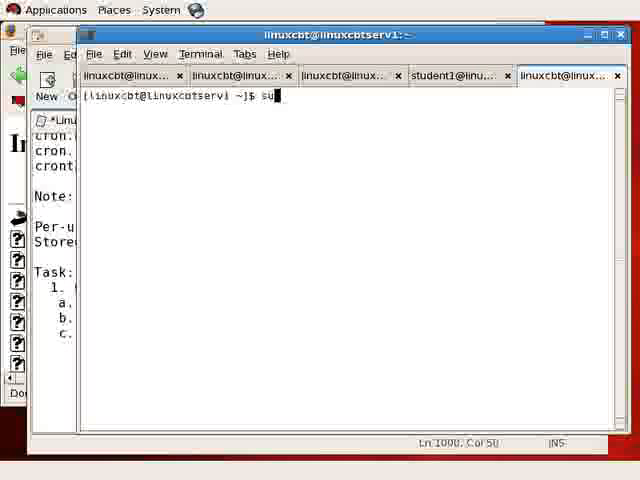
pyautogui.press('Return')
pyautogui.write('ls -lt')
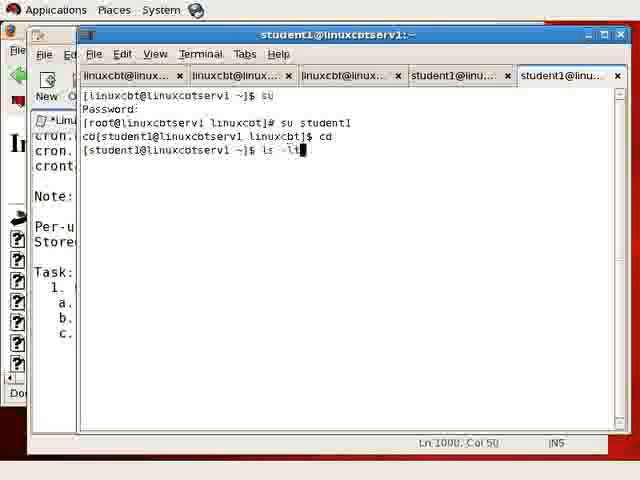
pyautogui.press('Return')
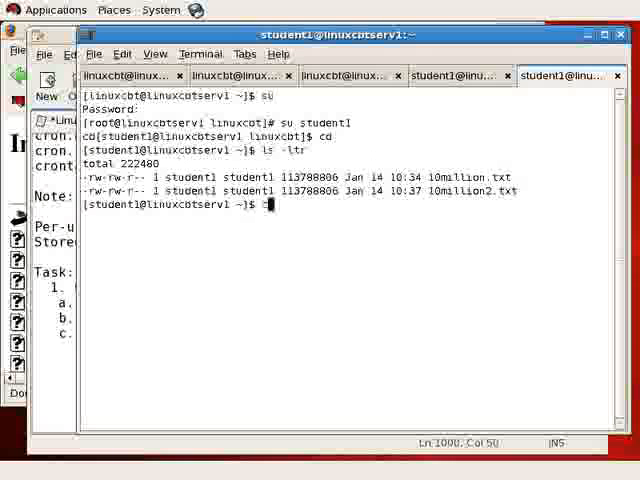
pyautogui.write('uptime')
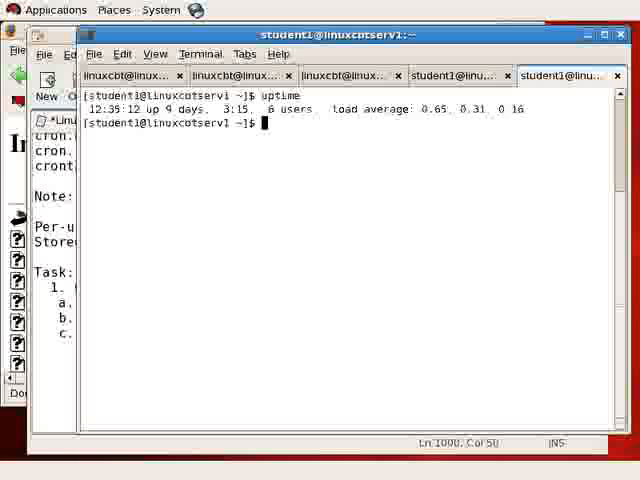
pyautogui.moveTo(344, 76)
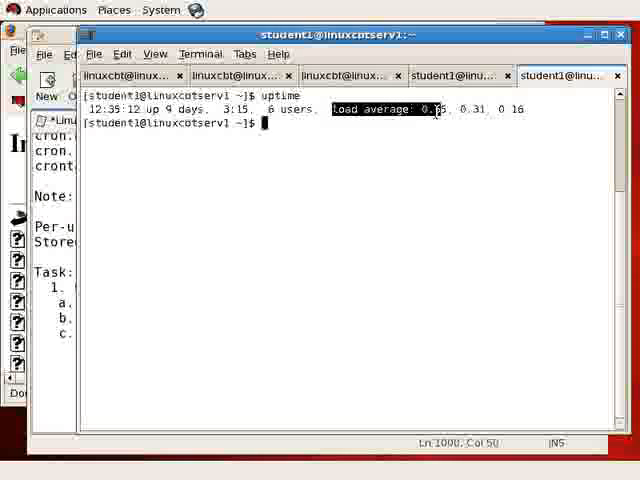
# Pipe uptime through awk '{ print $8,$9,$10,$11,$12 }' to show only the load averages
pyautogui.write('uptime')
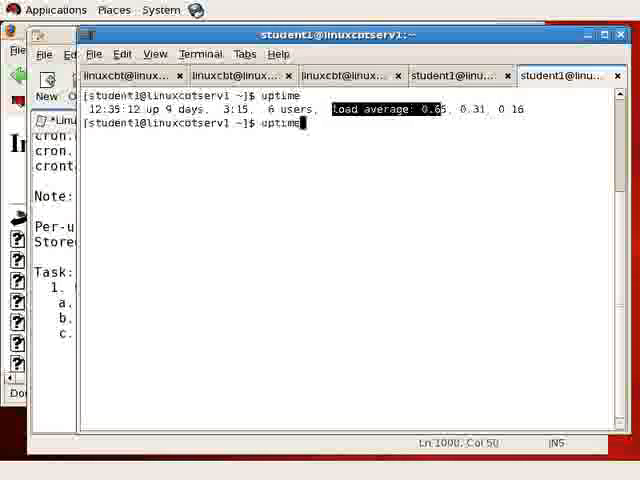
pyautogui.write('| awk')
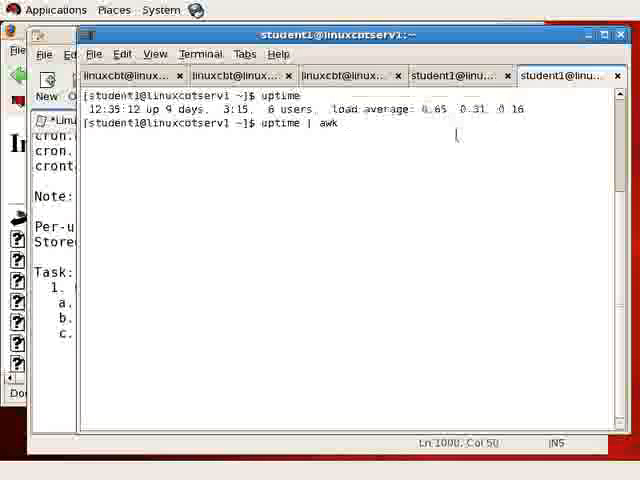
pyautogui.write("'{ p")
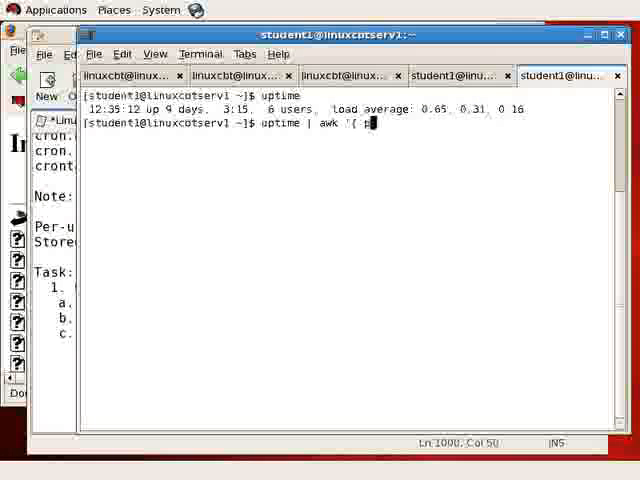
pyautogui.write('print $8')
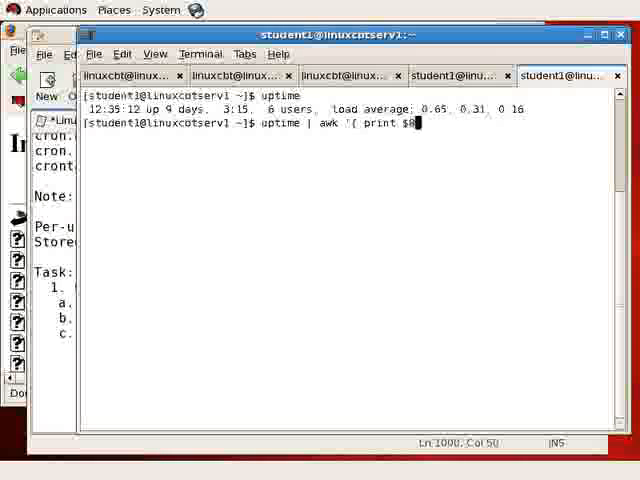
pyautogui.write('.$9')
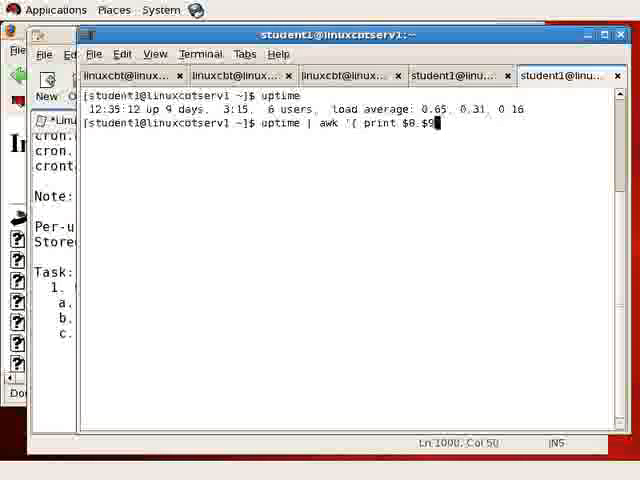
pyautogui.write('.$10.$')
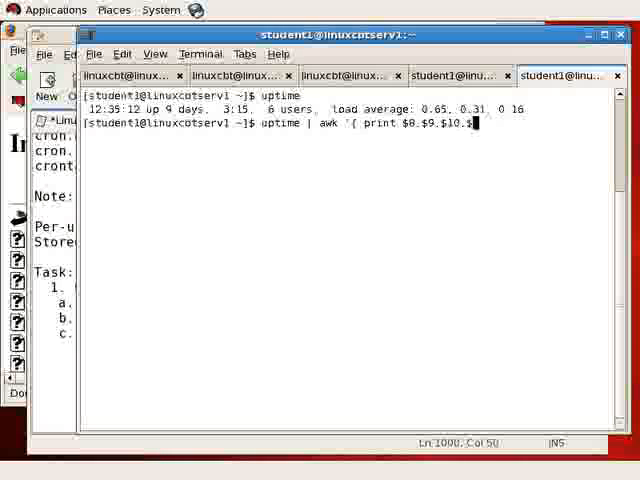
pyautogui.write('1')
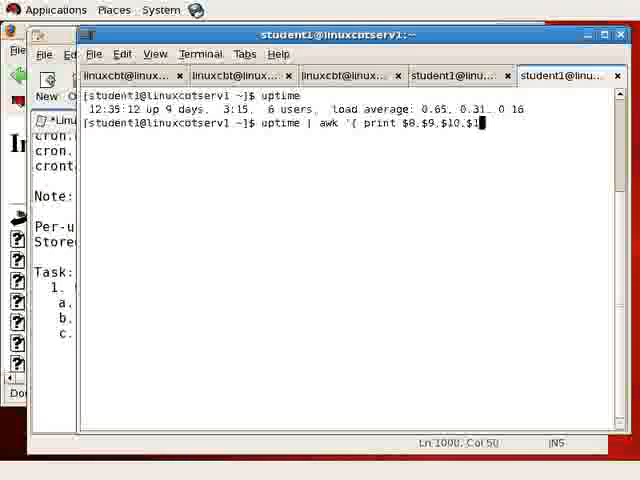
pyautogui.write('1')
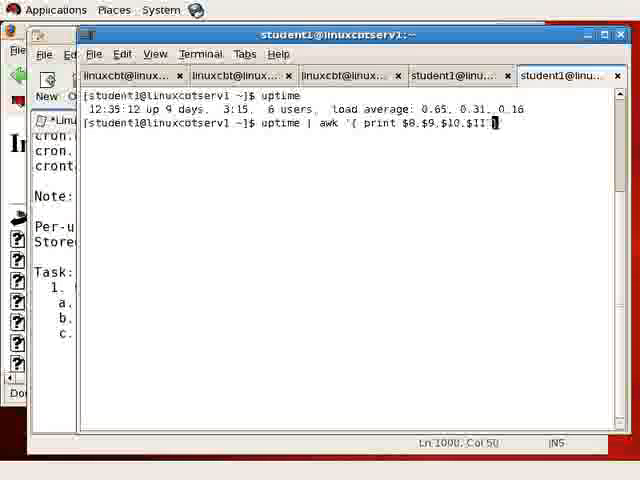
pyautogui.press('Return')
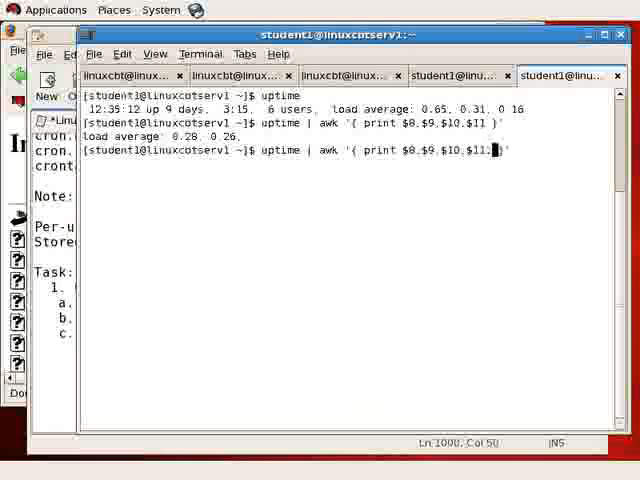
pyautogui.write('$12')
pyautogui.press('Return')
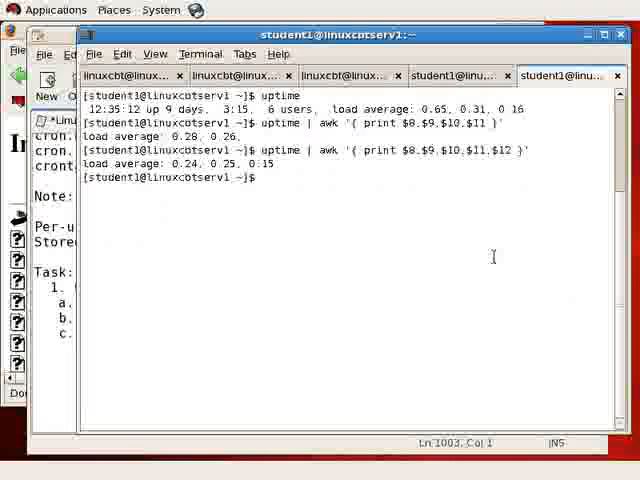
# Start a new script in nano with #!/bin/bash and the uptime | awk line appending with >>
pyautogui.write('nano')
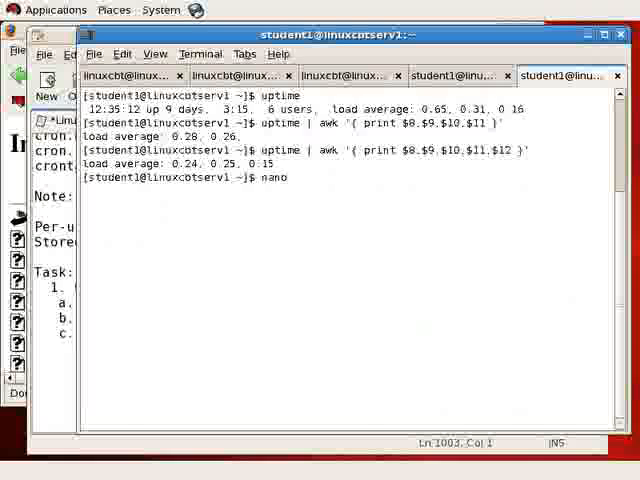
pyautogui.press('Return')
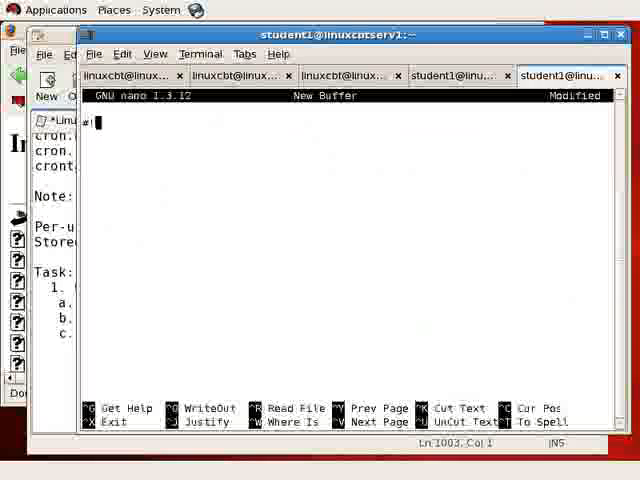
pyautogui.write('!/bin/bash')
pyautogui.click(350, 148)
pyautogui.write("uptime | awk '{ print $8,$9,$10 $11,$12 ")
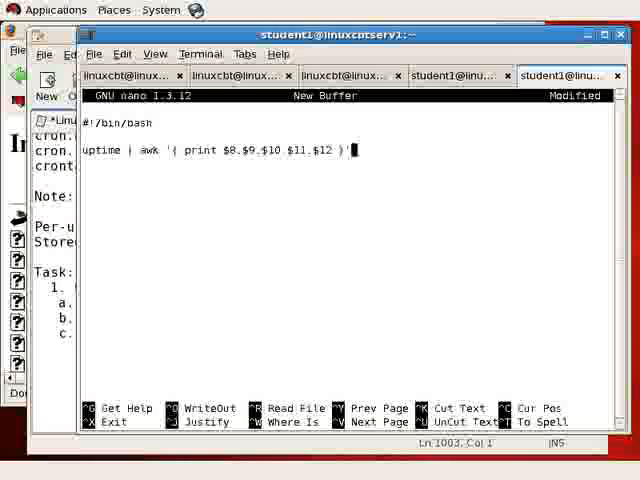
pyautogui.write("'")
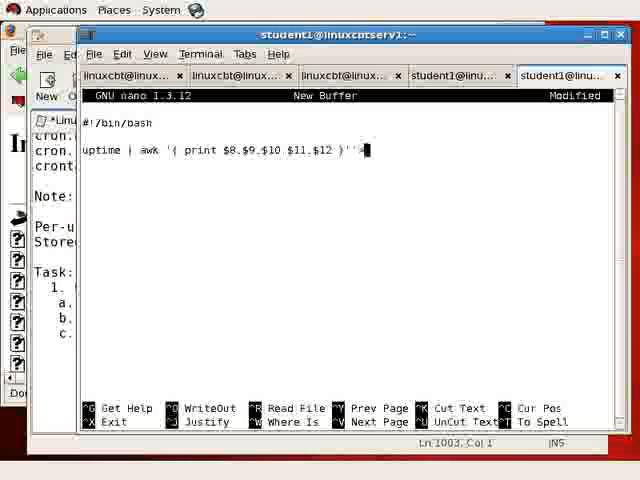
pyautogui.write('>>')
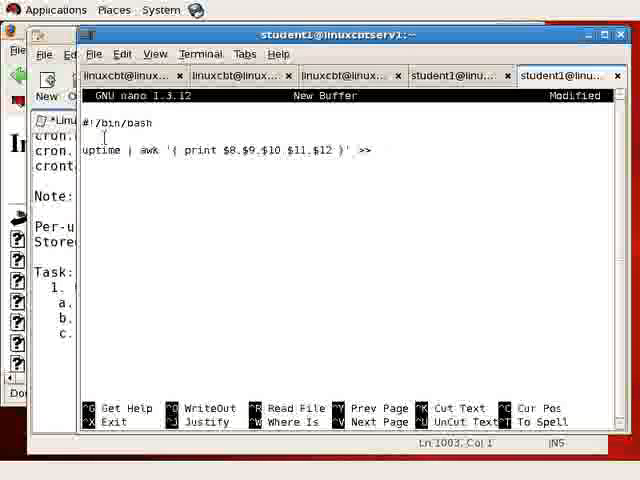
pyautogui.write('lo')
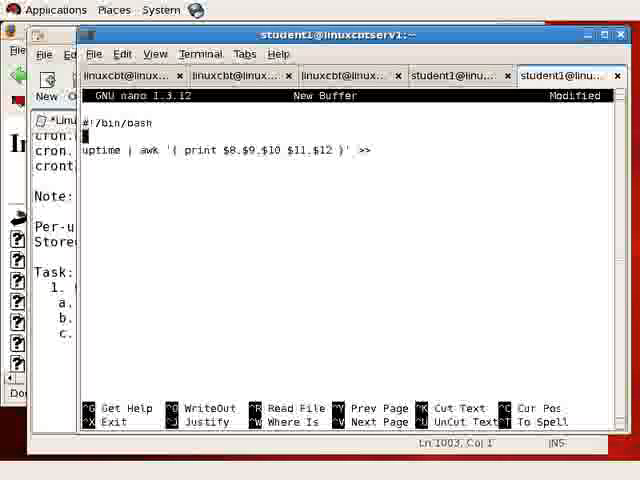
# Add FILENAME=load_averages, redirect output to $FILENAME, then save and exit nano
pyautogui.write('FILEN')
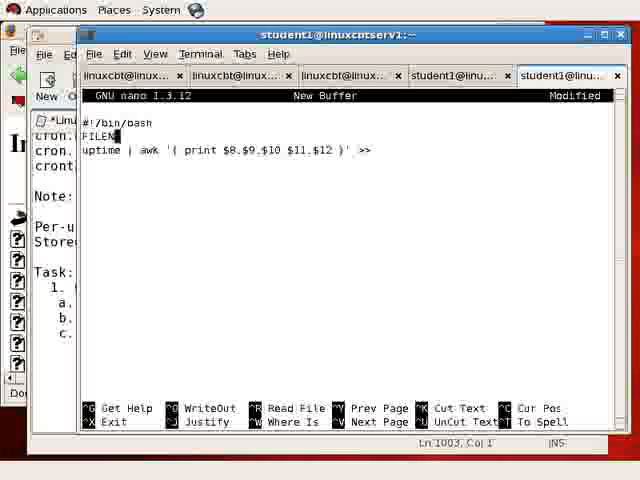
pyautogui.write('=load')
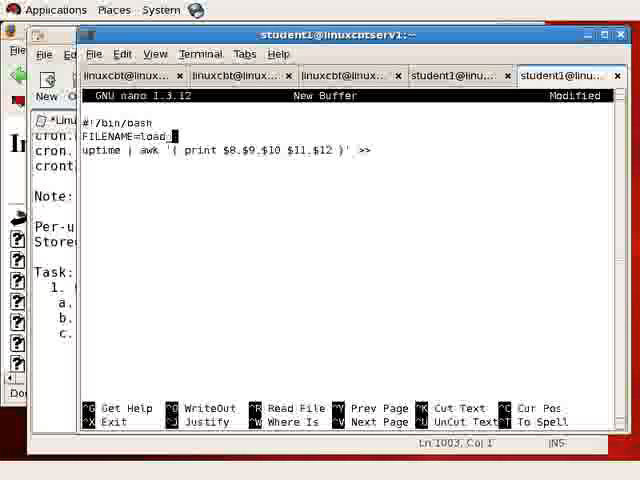
pyautogui.write('_averages')
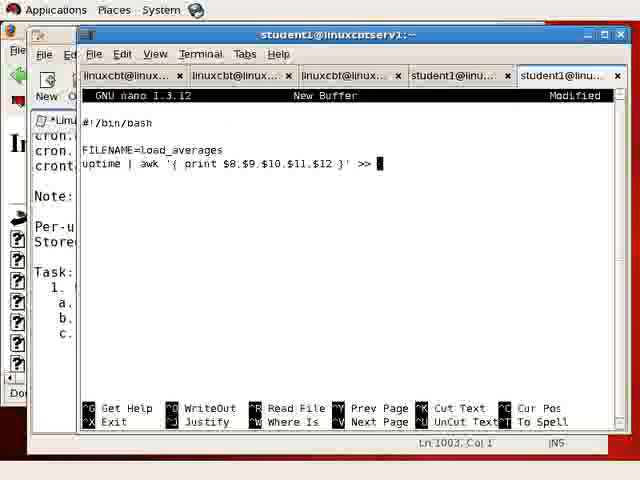
pyautogui.write('$')
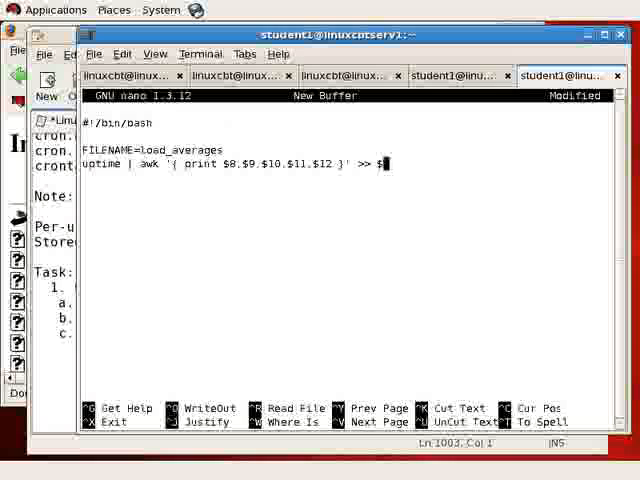
pyautogui.write('FILENAME')
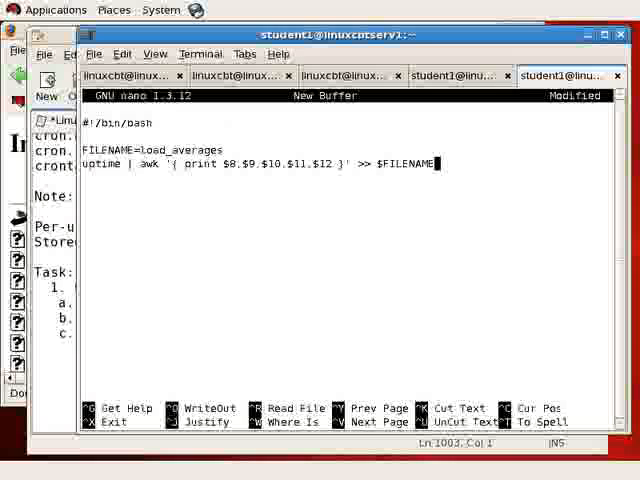
pyautogui.press('Home')
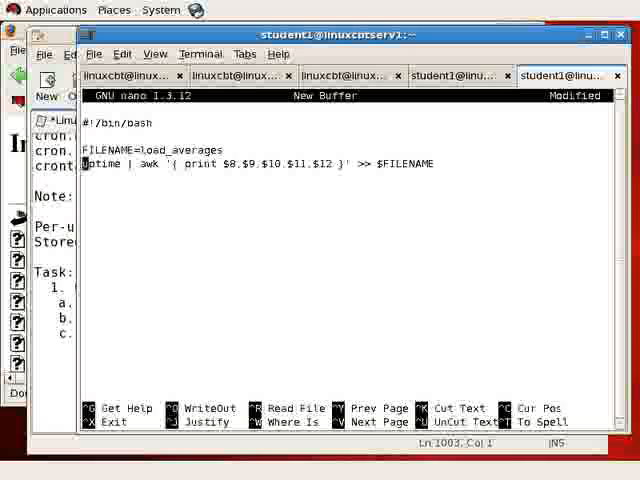
pyautogui.press('ctrl+x')
pyautogui.write('ls -ltr')
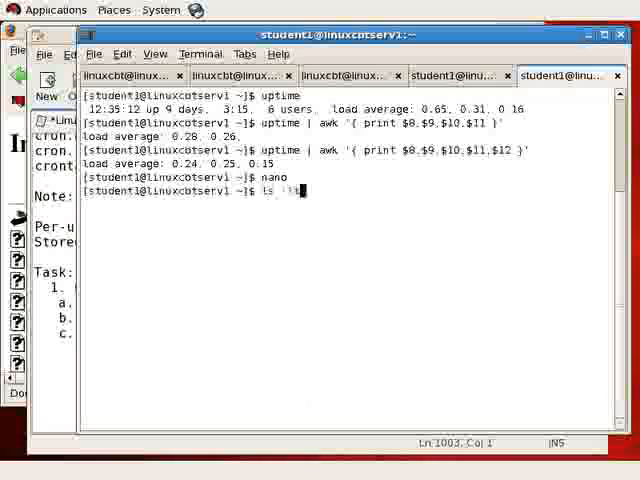
# Make load_averages.sh executable with chmod +x and relist the files
pyautogui.press('Return')
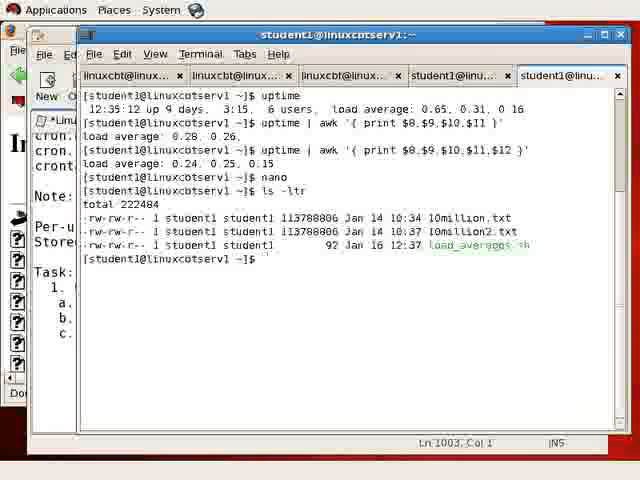
pyautogui.write('fch')
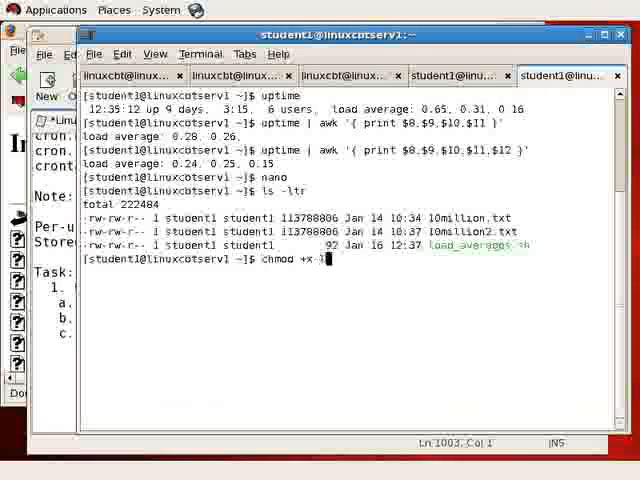
pyautogui.write('load_averages.sh && ls')
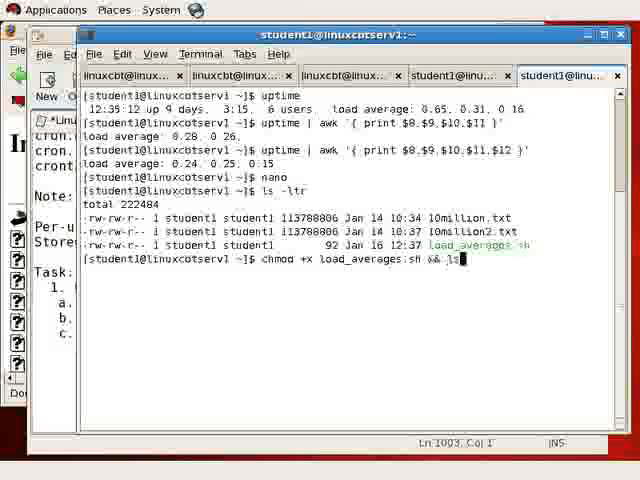
pyautogui.press('Return')
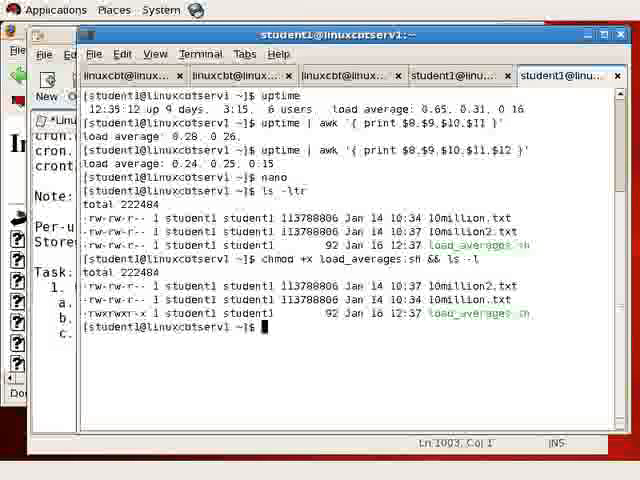
# Run ./load_averages.sh and view the resulting load_averages file with less
pyautogui.write('./load_averages.sh')
pyautogui.write('ls -')
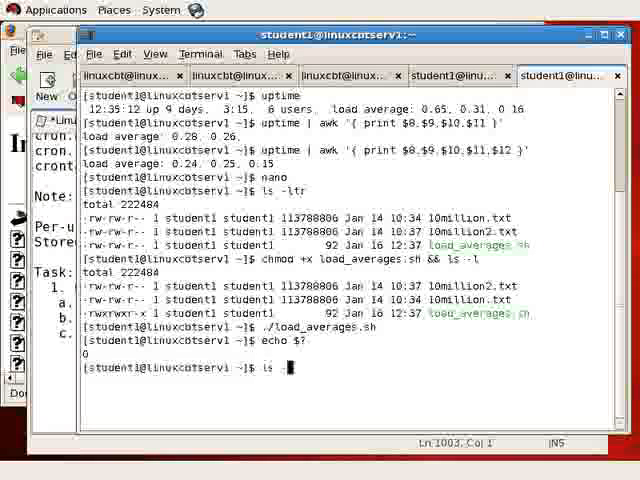
pyautogui.write('ltr')
pyautogui.press('Return')
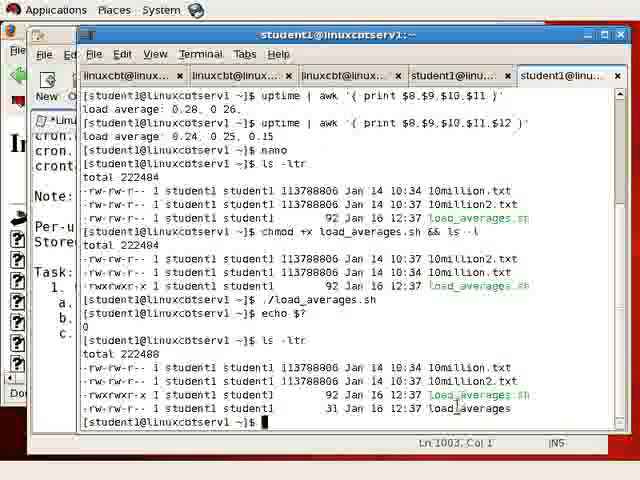
pyautogui.write('less load_averages')
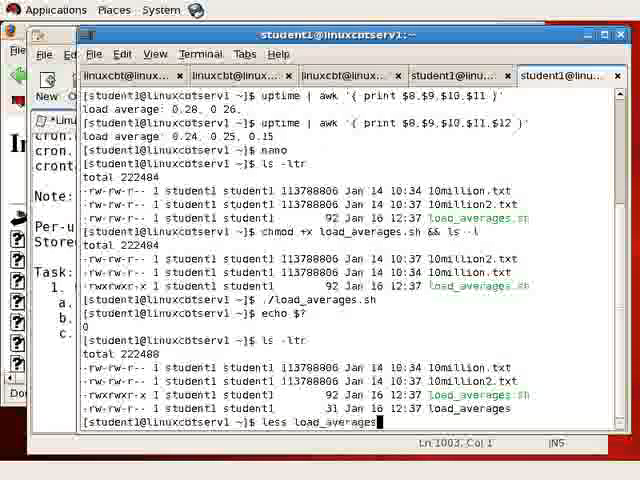
pyautogui.press('Return')
pyautogui.write('nano load_averages')
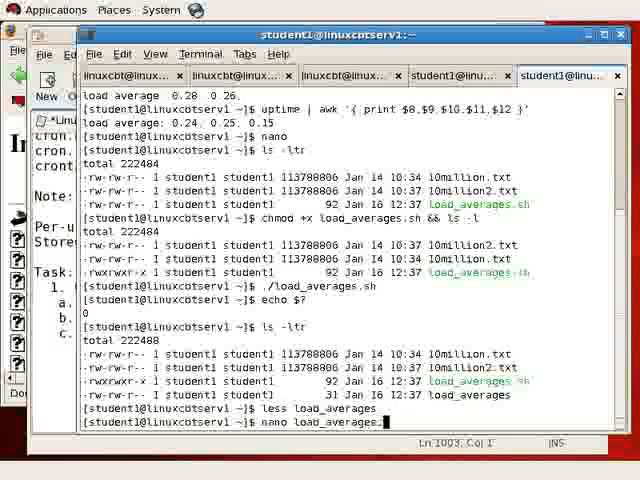
# Reopen load_averages.sh, begin the /home/s path, and check pwd in the remote session
pyautogui.press('Return')
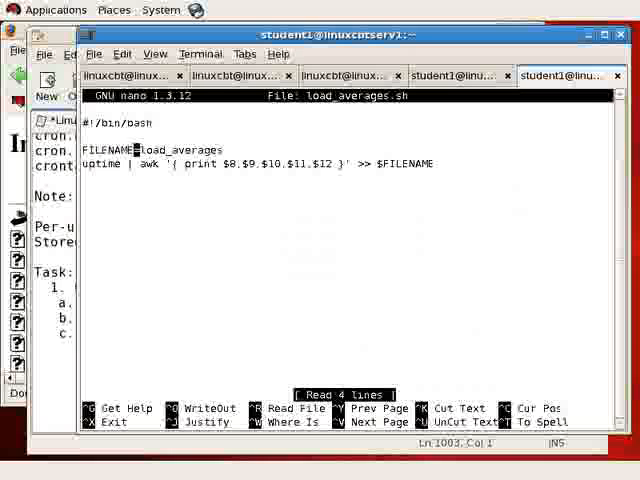
pyautogui.write('/home/s')
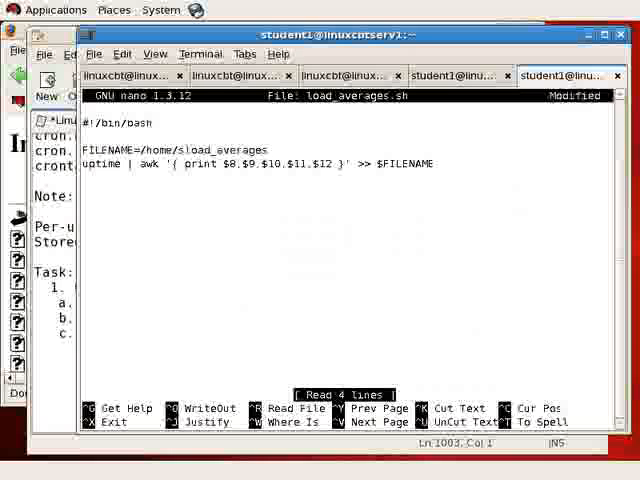
pyautogui.click(456, 76)
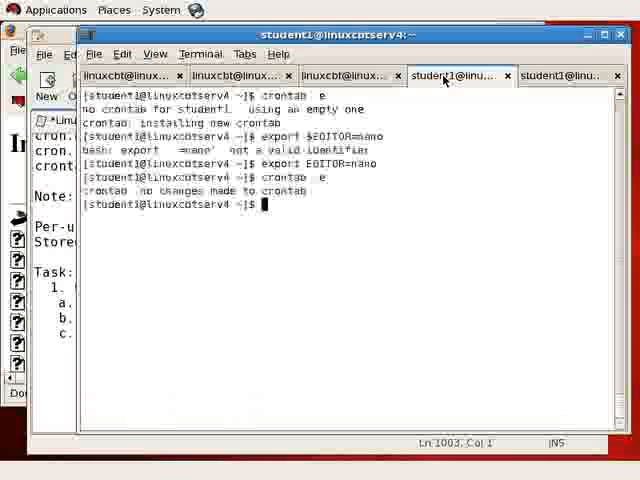
pyautogui.write('pwd')
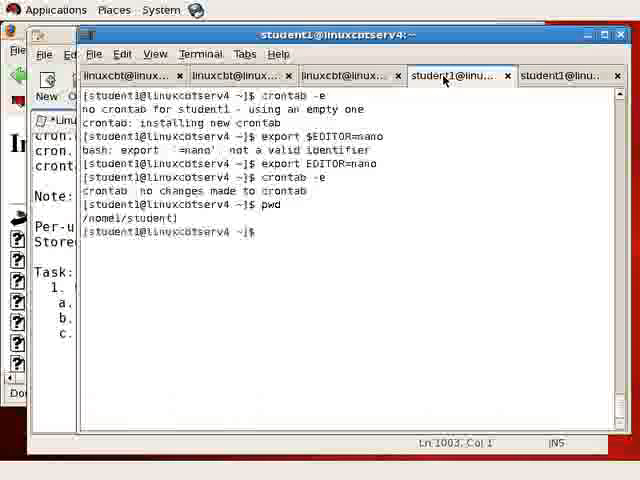
# Complete FILENAME as /home/student/load_averages.txt and save the script
pyautogui.click(558, 76)
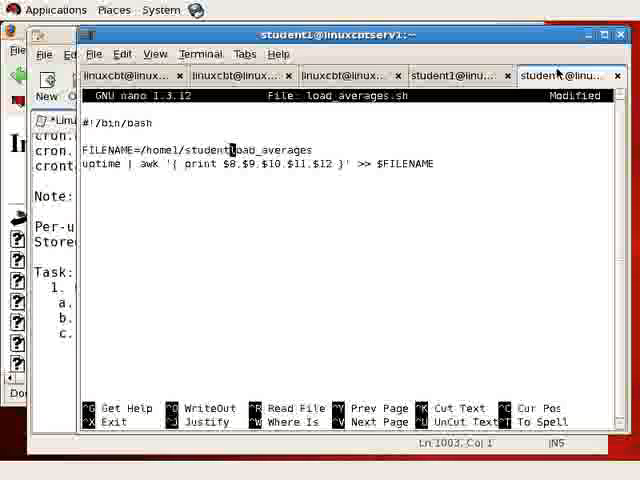
pyautogui.write('.txt')
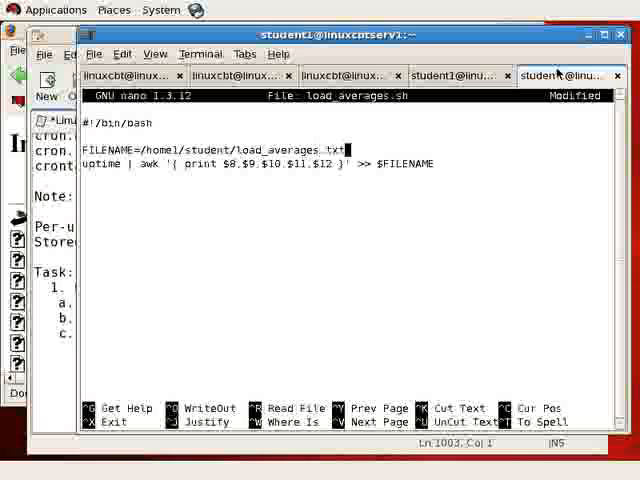
pyautogui.press('ctrl+x')
pyautogui.write('ls -ltr')
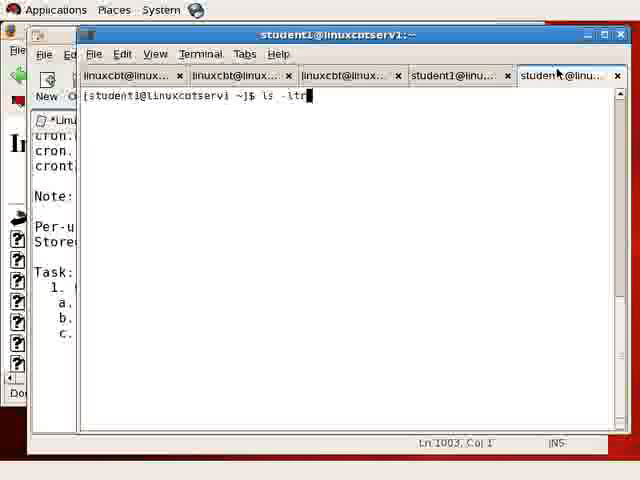
# Run the script, then reopen load_averages.sh in nano to fix its output path
pyautogui.write('./load_averages.sh')
pyautogui.press('Return')
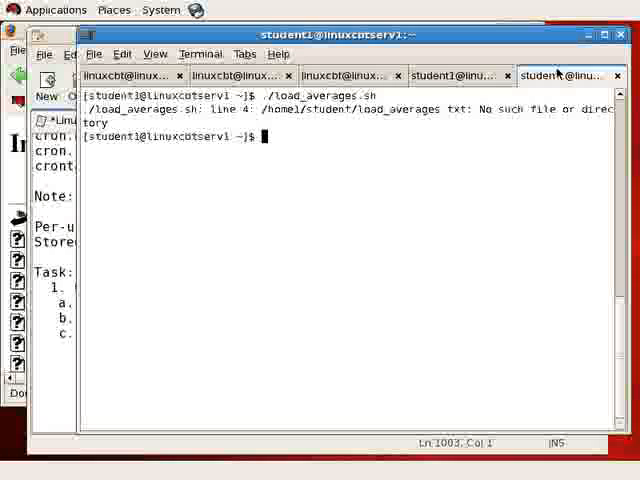
pyautogui.write('nano load_averages.sh')
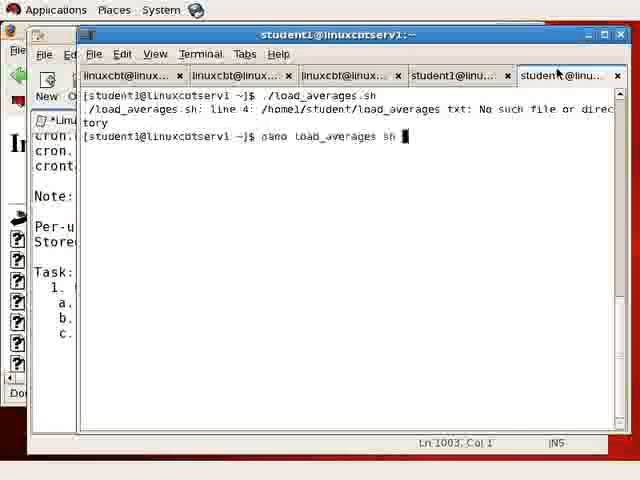
pyautogui.press('Return')
pyautogui.write('./load_averages.sh')
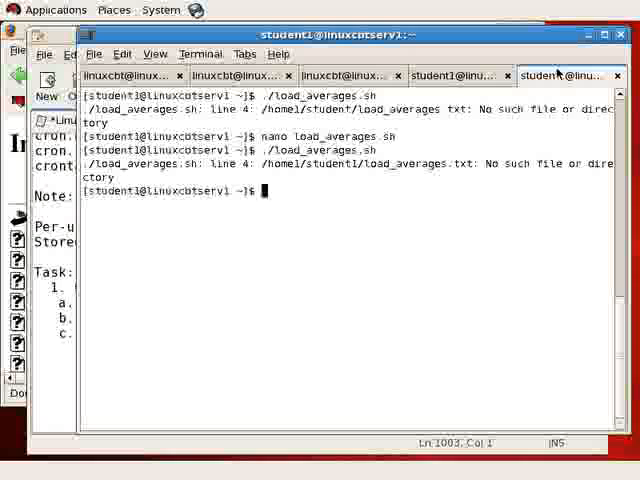
# Check /home/student1 with ls -ltr and rerun ./load_averages.sh without errors
pyautogui.write('ls -ltr/')
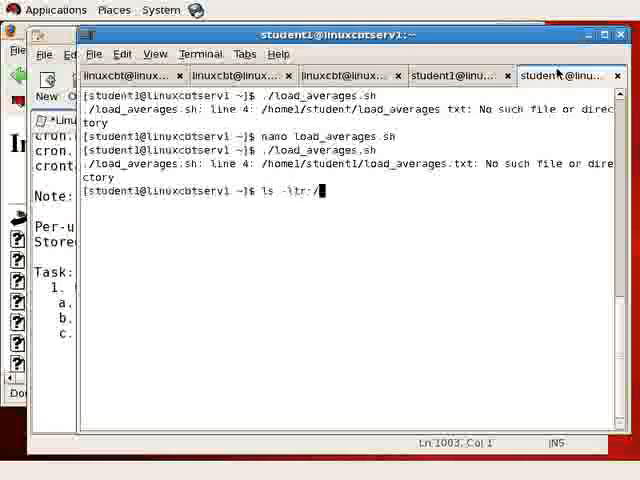
pyautogui.write('/home1')
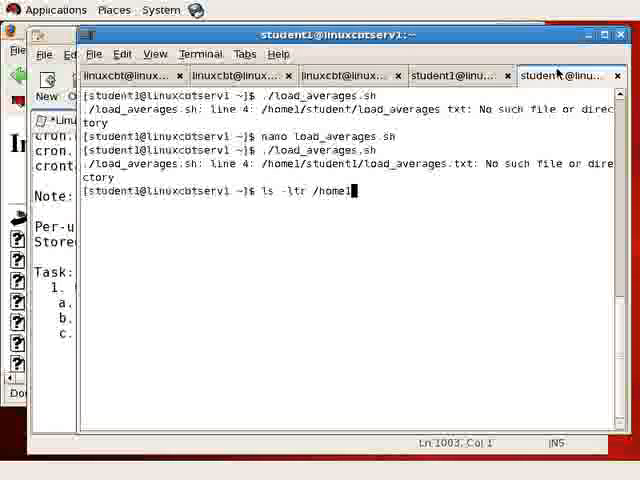
pyautogui.write('stu')
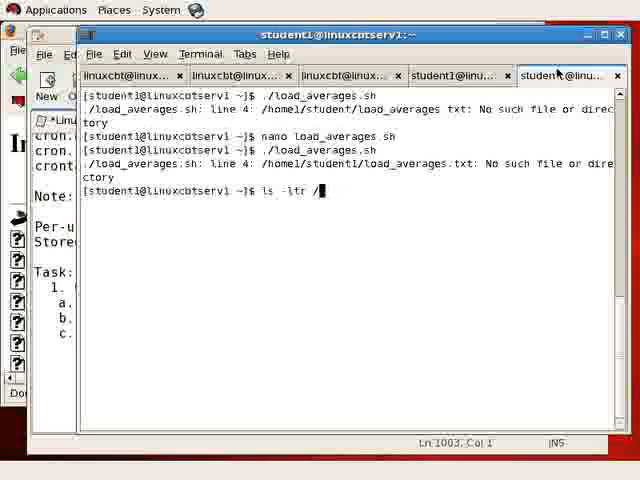
pyautogui.press('Return')
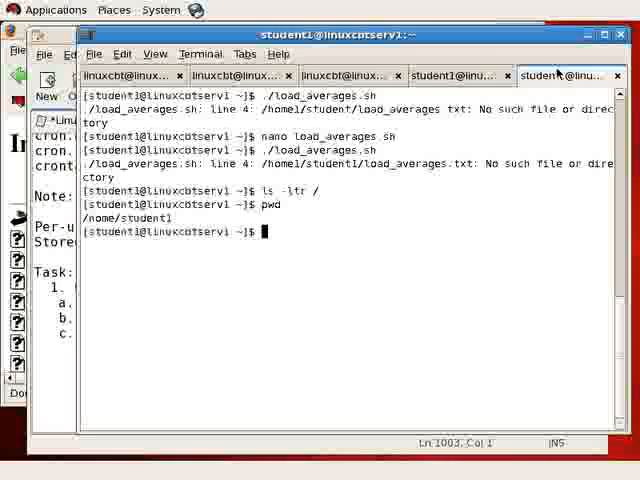
pyautogui.write('./load_averages.sh')
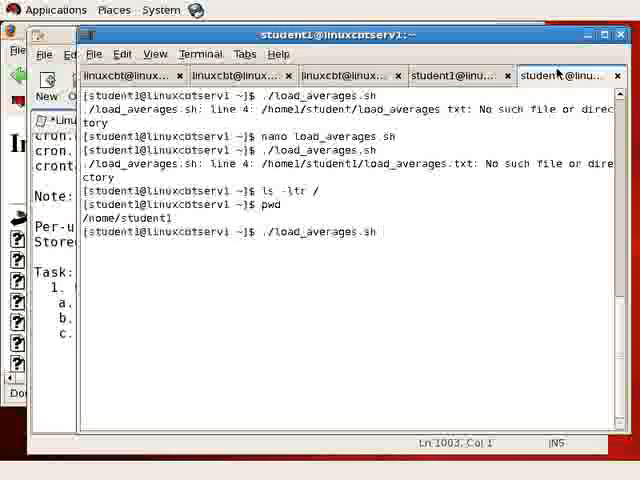
pyautogui.press('Return')
pyautogui.write('exit')
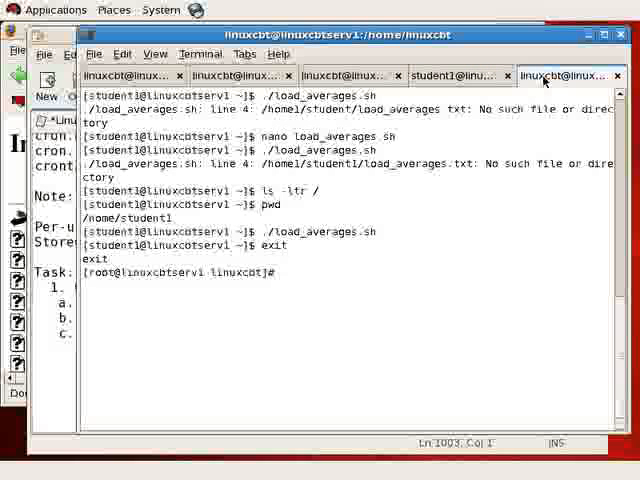
# SSH to 192.168.75.199, switch to student1 with su, and list its home
pyautogui.write('ssh 192.1')
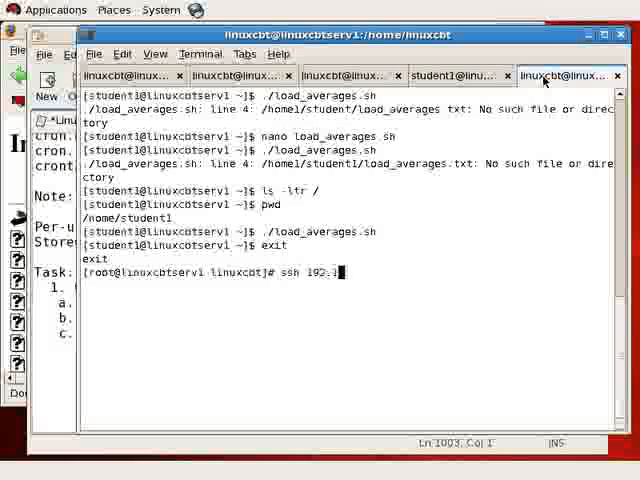
pyautogui.write('168.75.')
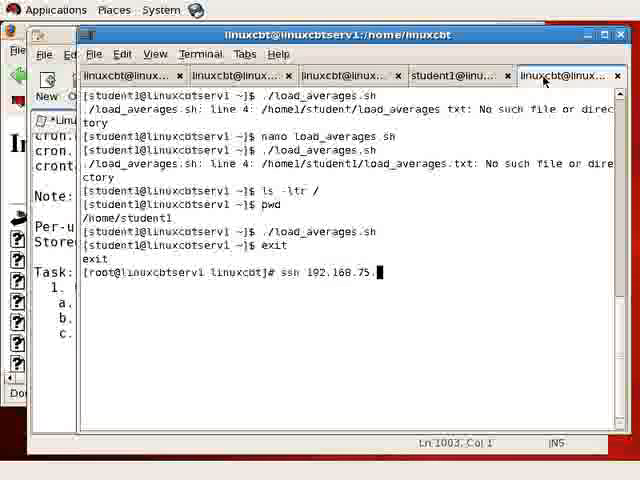
pyautogui.write('199')
pyautogui.write('ye')
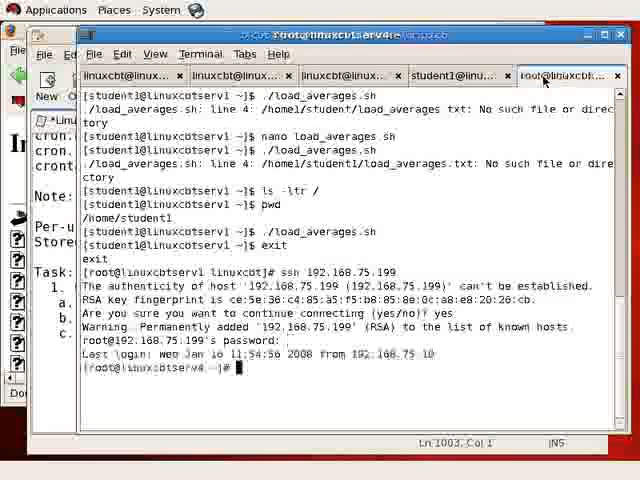
pyautogui.write('su stud')
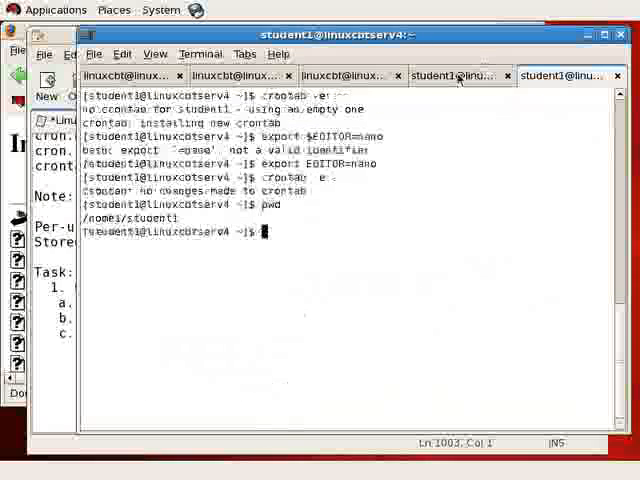
pyautogui.write('ls')
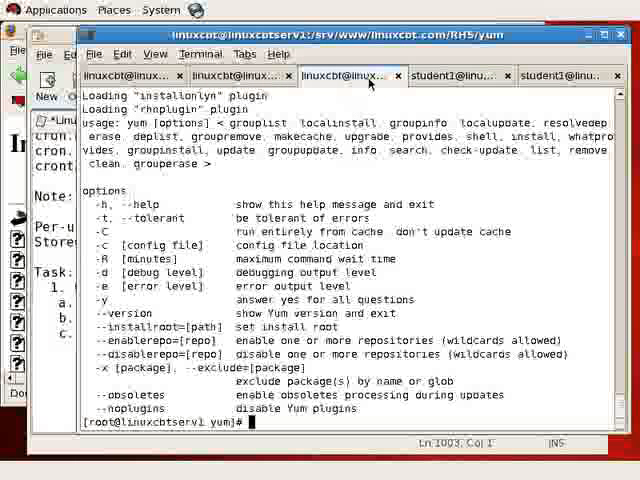
# From ~student1 show load_averages.sh, type an scp to 192.168.75.199, and copy the script text
pyautogui.write('cd ~student1/')
pyautogui.write('scp i')
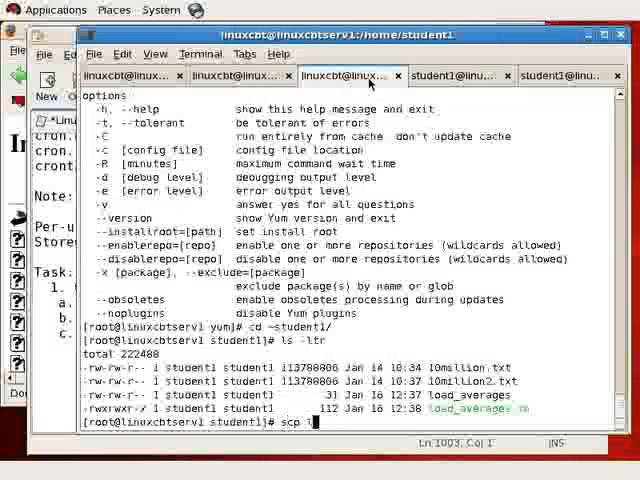
pyautogui.write('load_averages.sh')
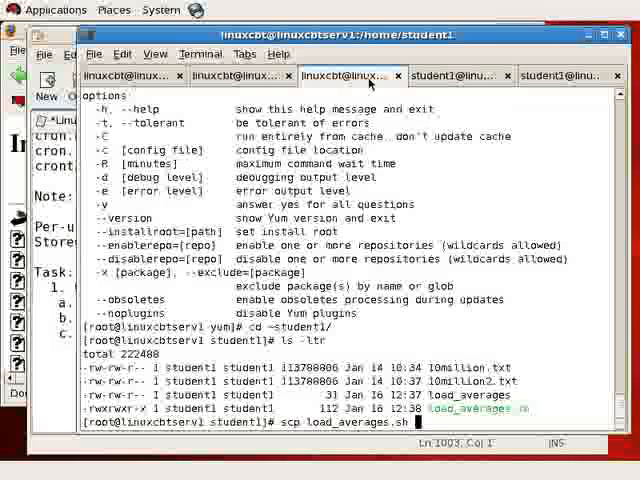
pyautogui.write('192.')
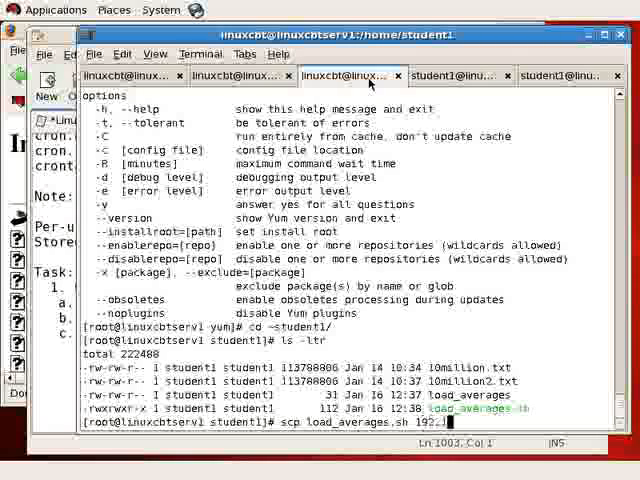
pyautogui.write('192.168.')
pyautogui.write('cat load_averages.sh')
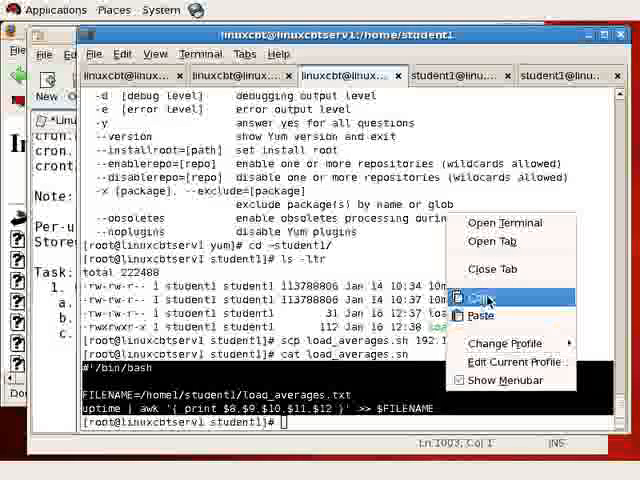
pyautogui.click(564, 76)
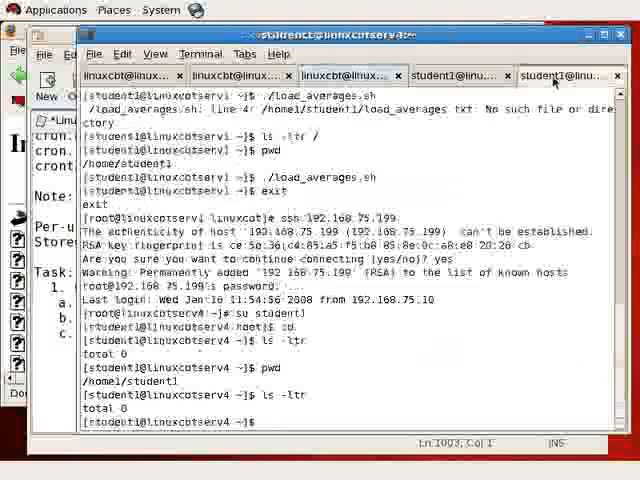
# Create a new empty load_averages.sh in nano on the remote student1 session
pyautogui.write('nano load_a')
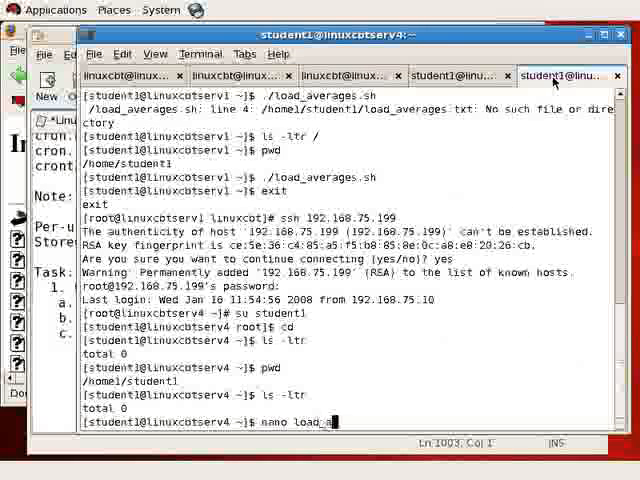
pyautogui.write('verag')
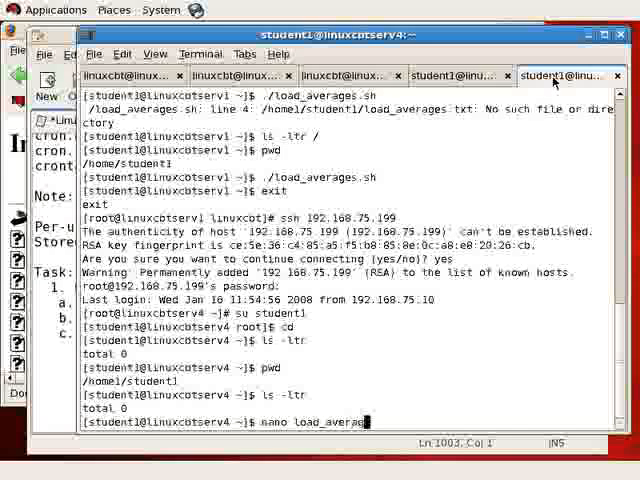
pyautogui.press('Return')
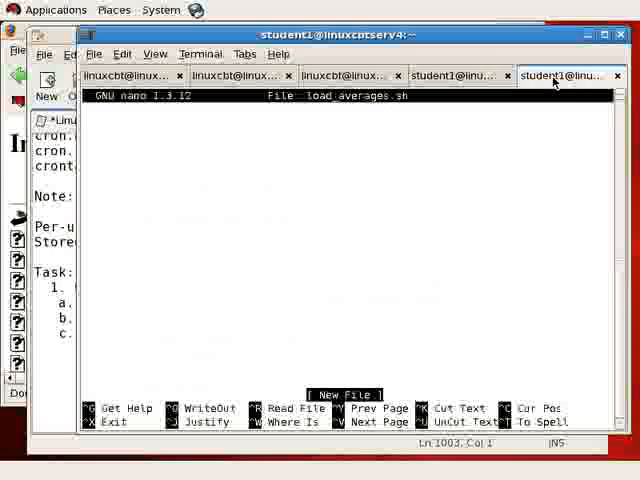